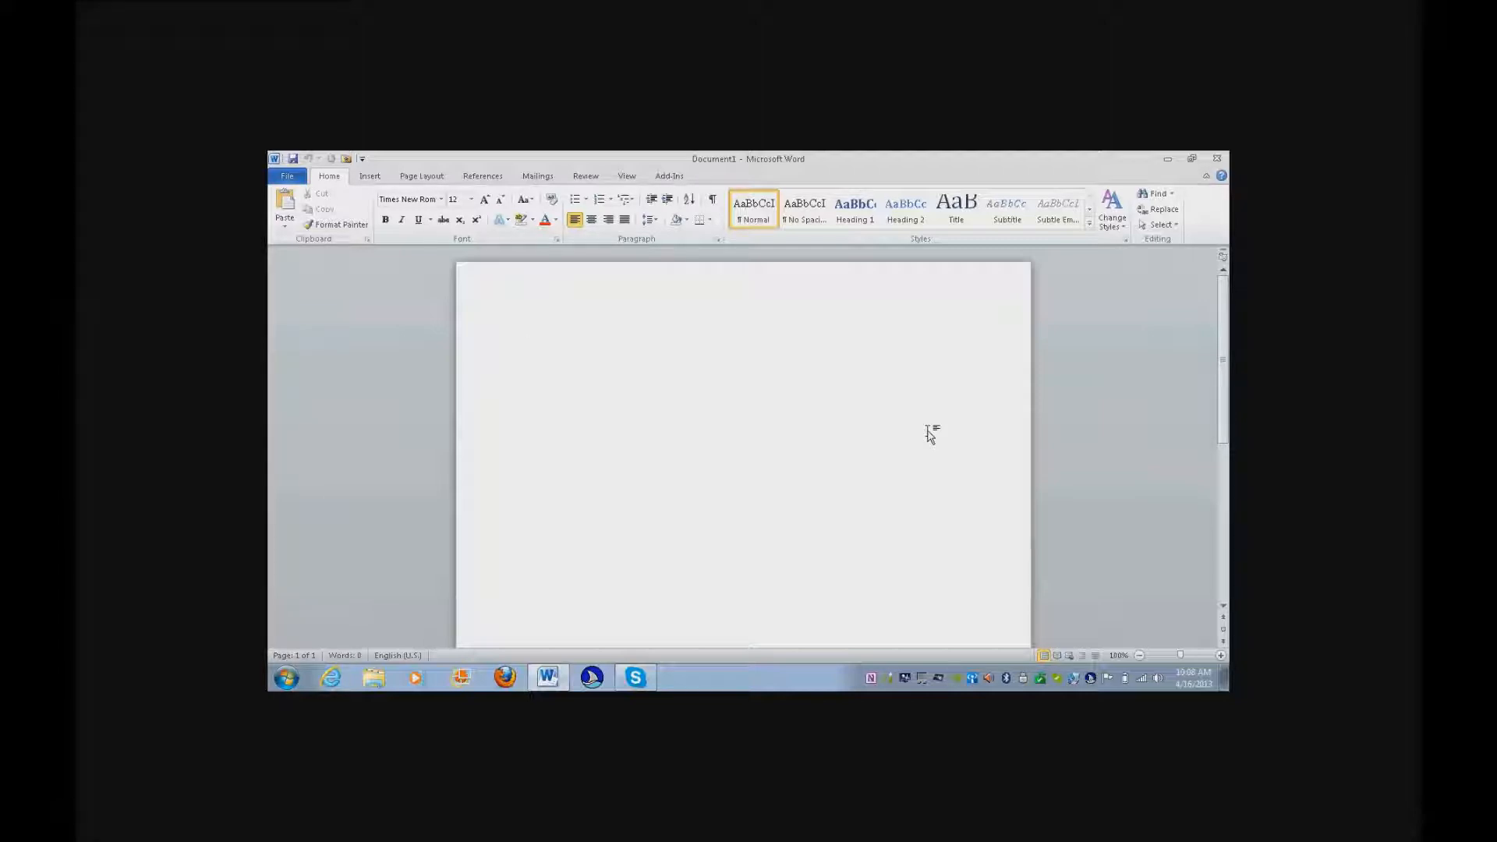
- Open the recent document 'Porosity and Permeability Lab reg' from the File menu's Recent list
click(288, 175)
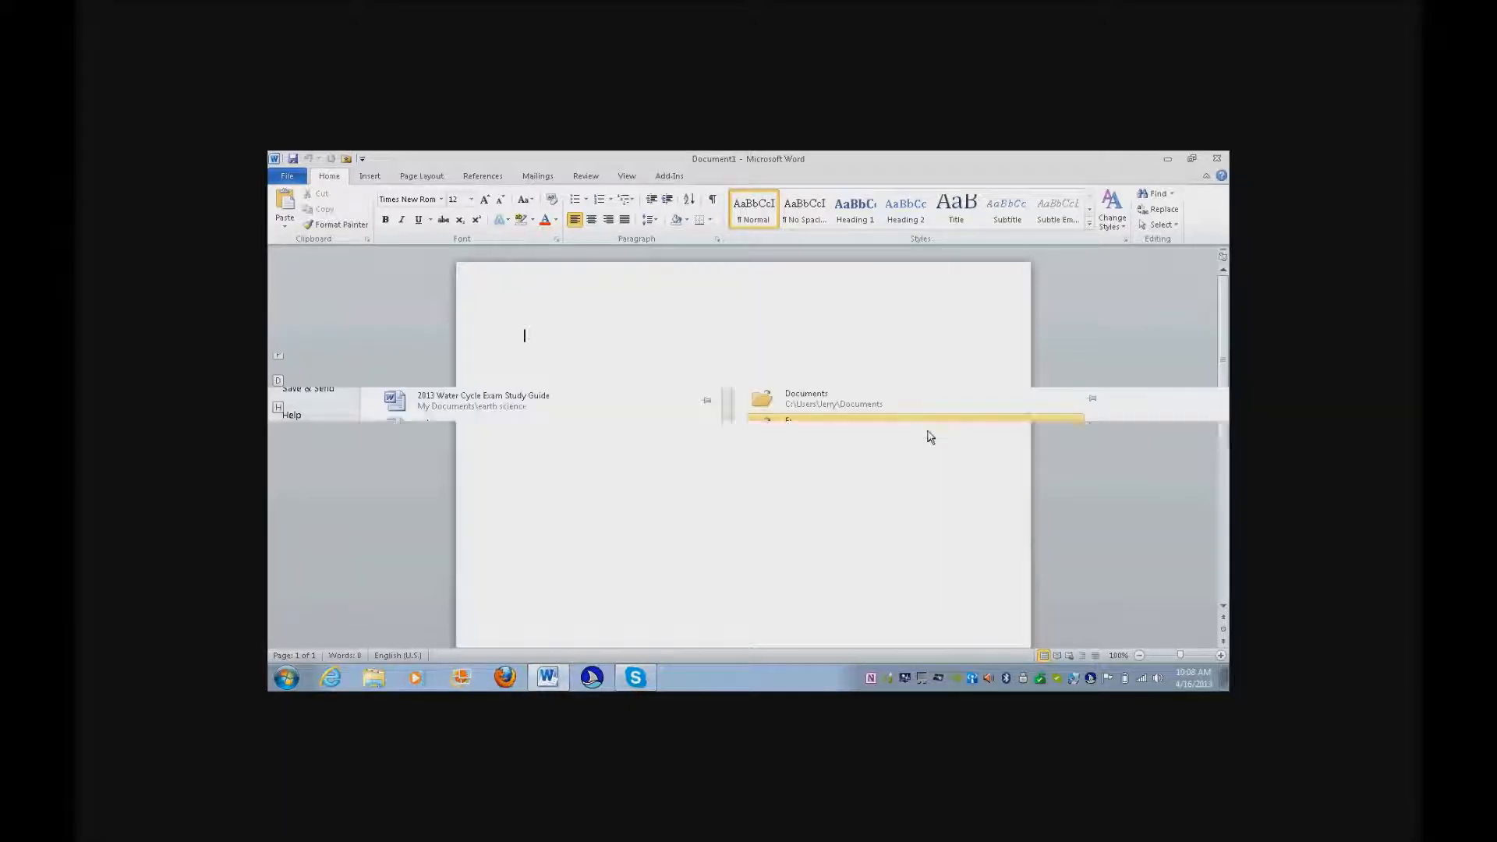
click(286, 175)
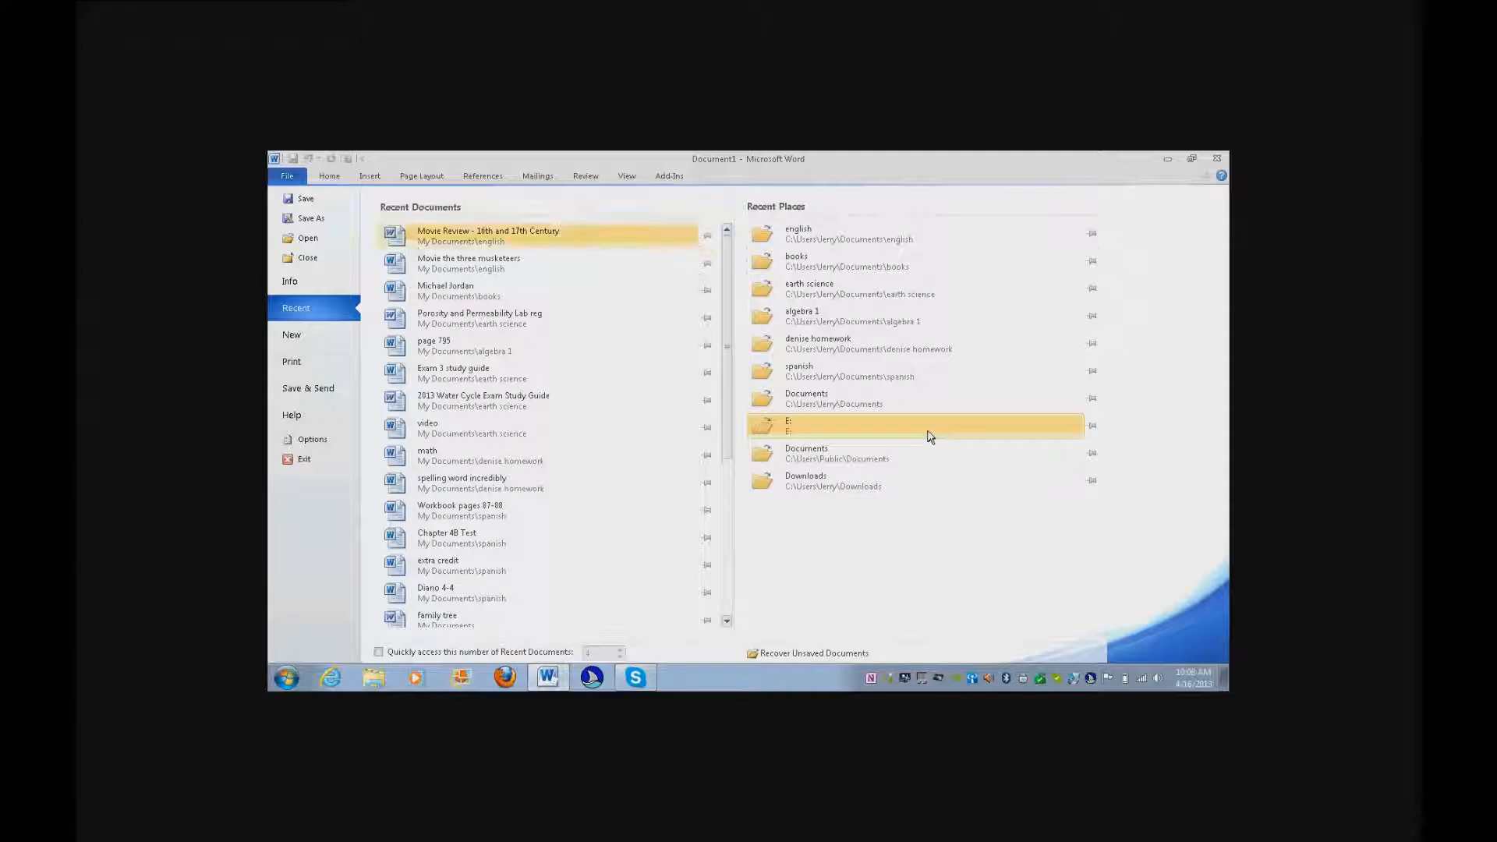
mouse_move(931, 435)
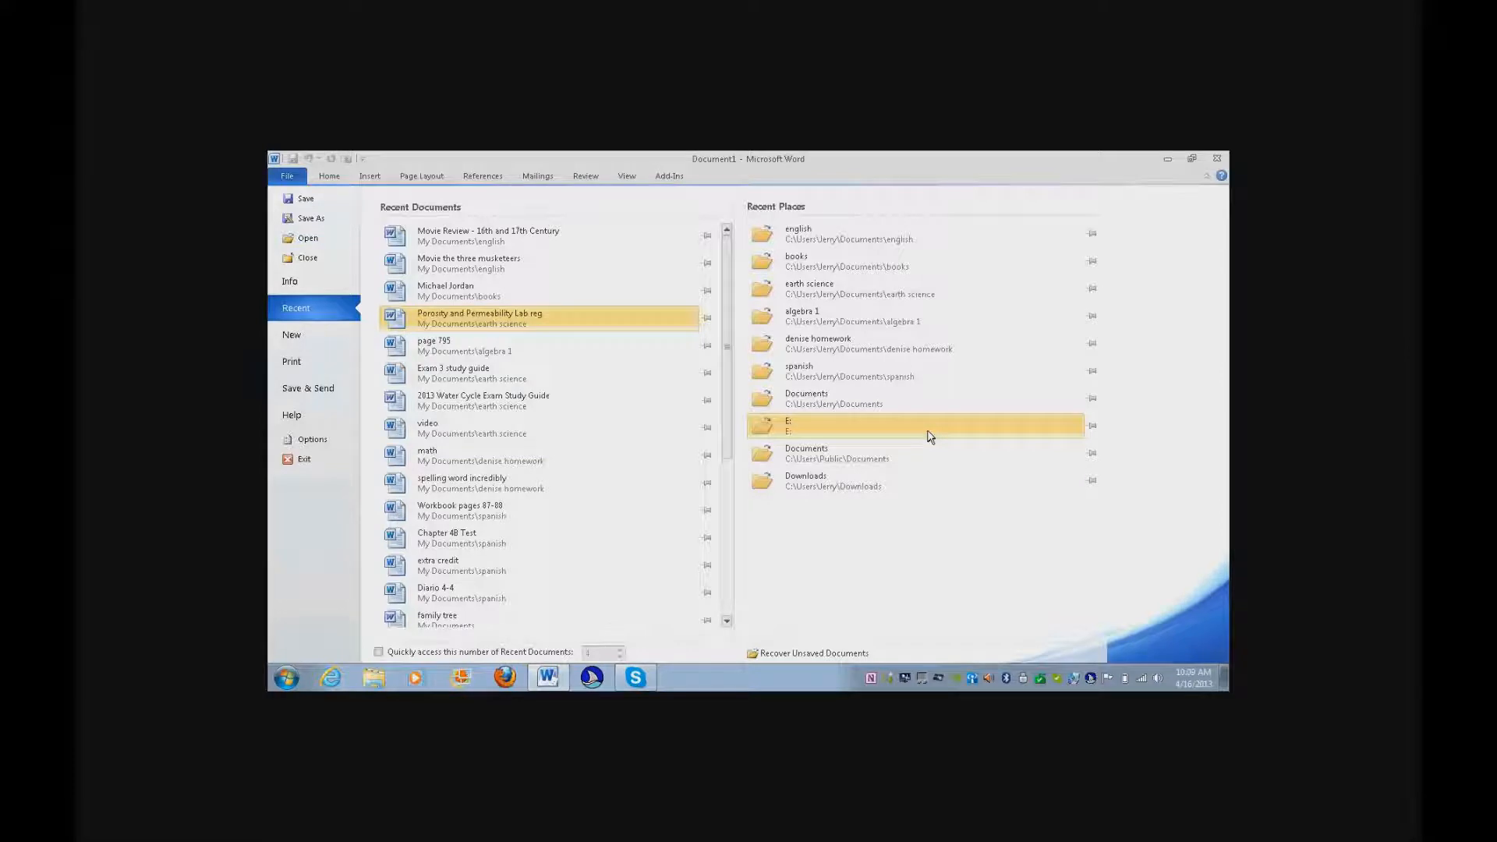
click(478, 318)
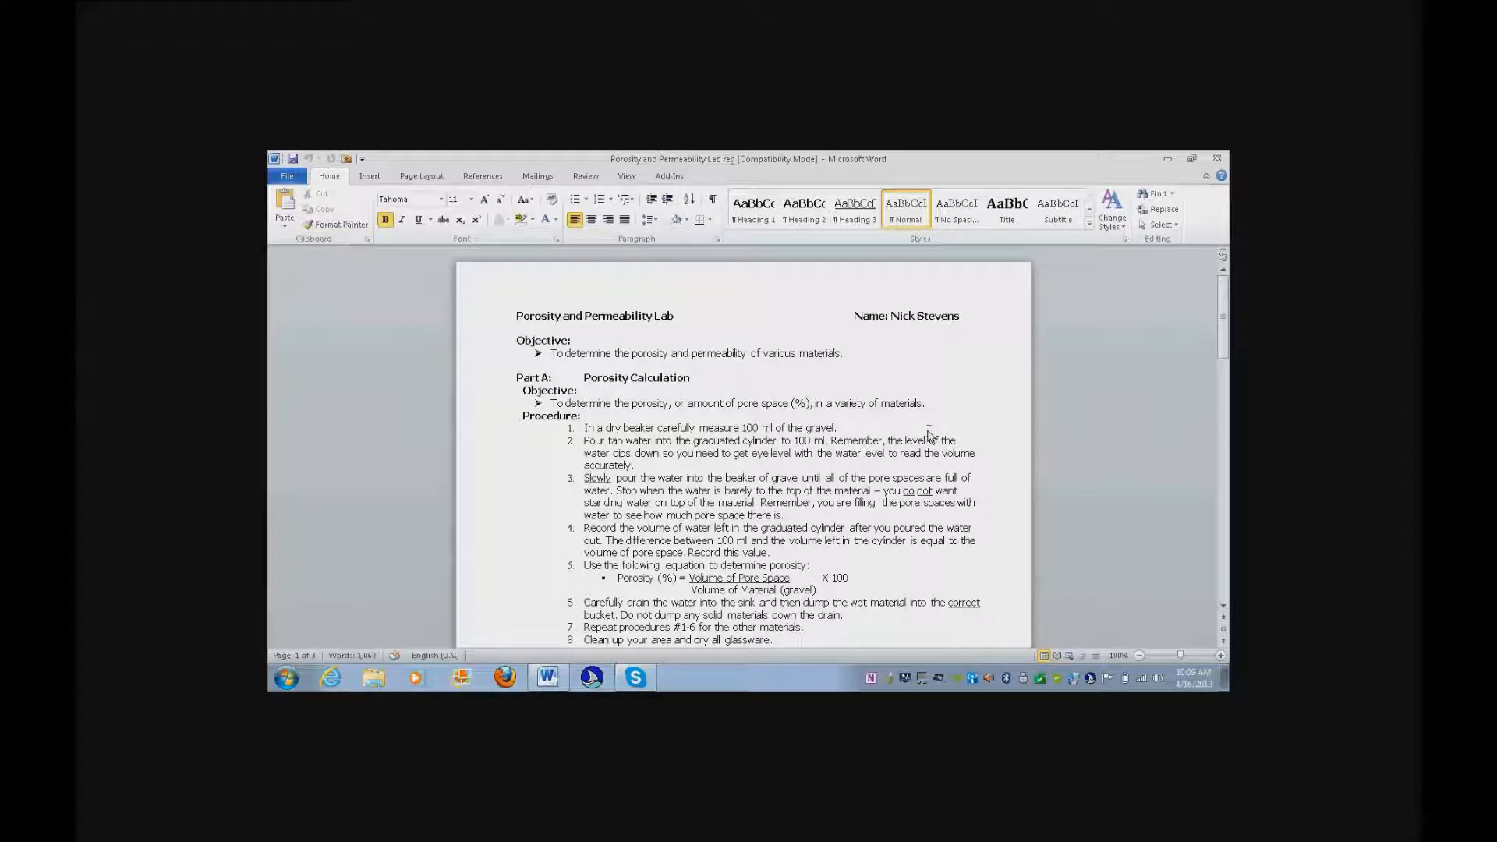
- Send the Porosity and Permeability Lab document as an e-mail attachment
click(288, 175)
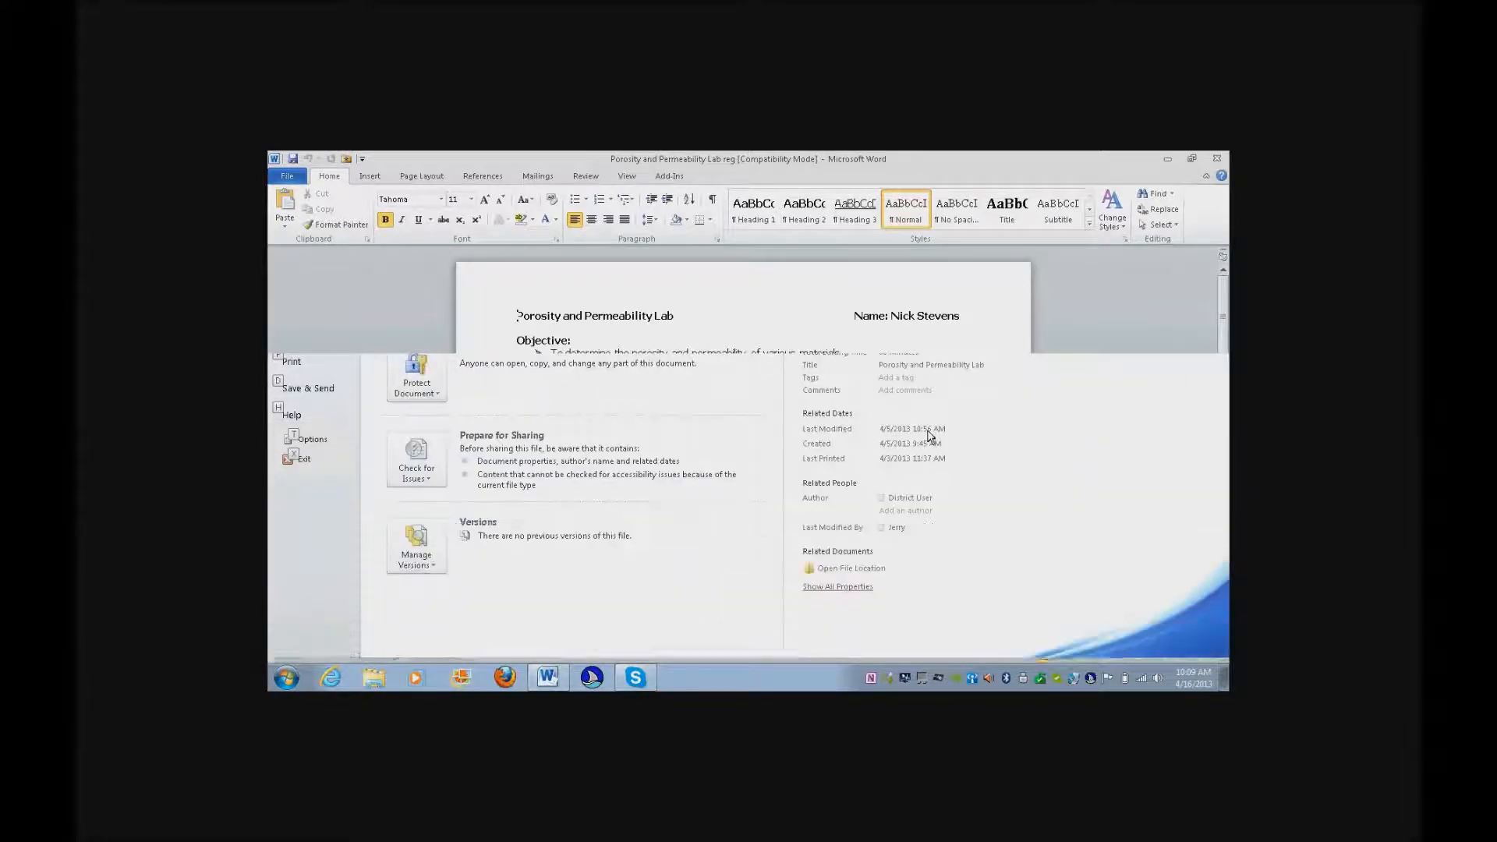
click(309, 388)
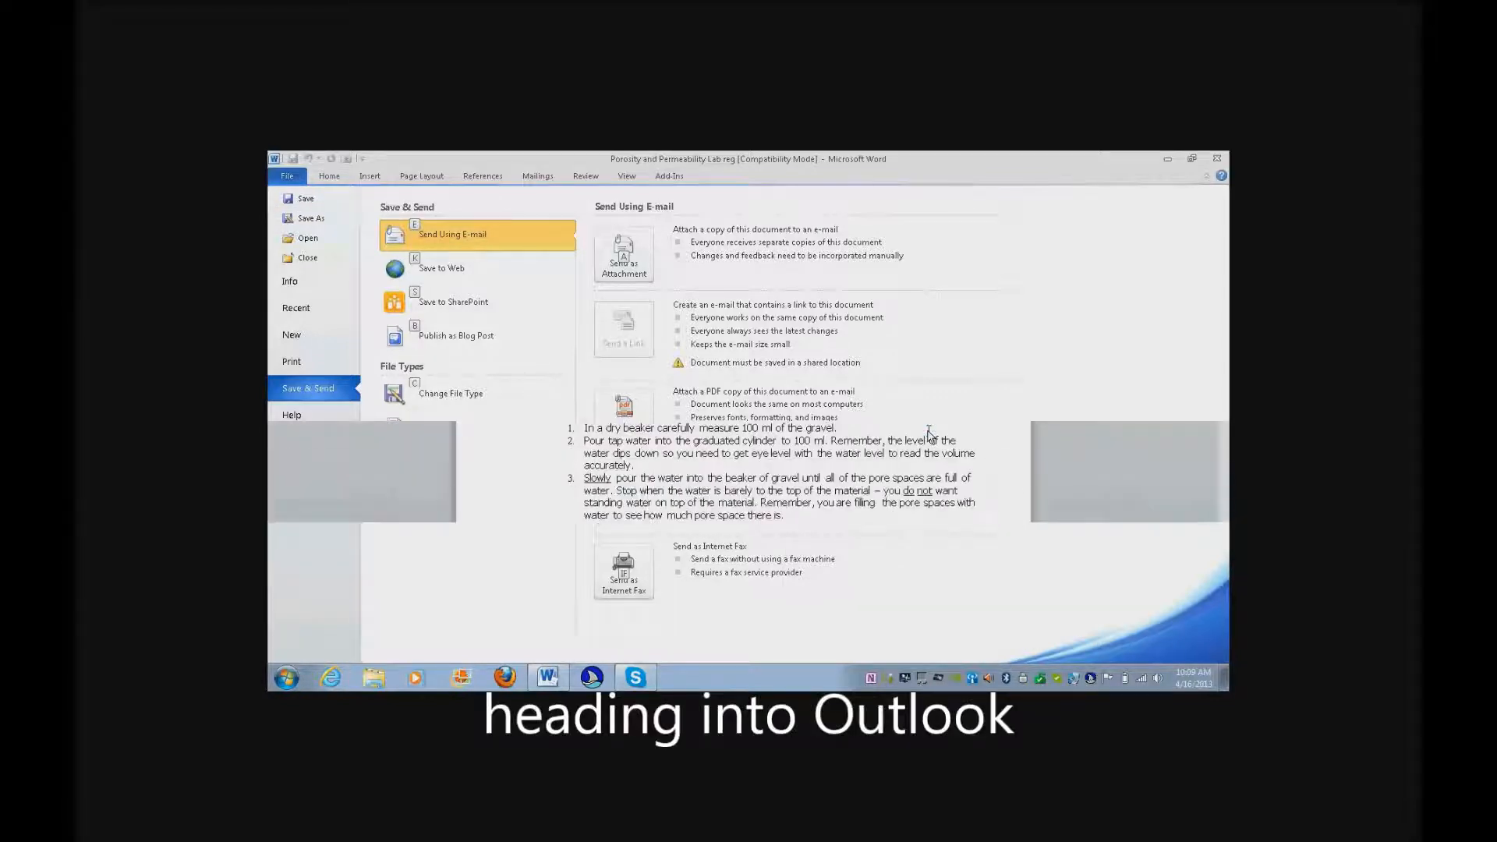
click(622, 255)
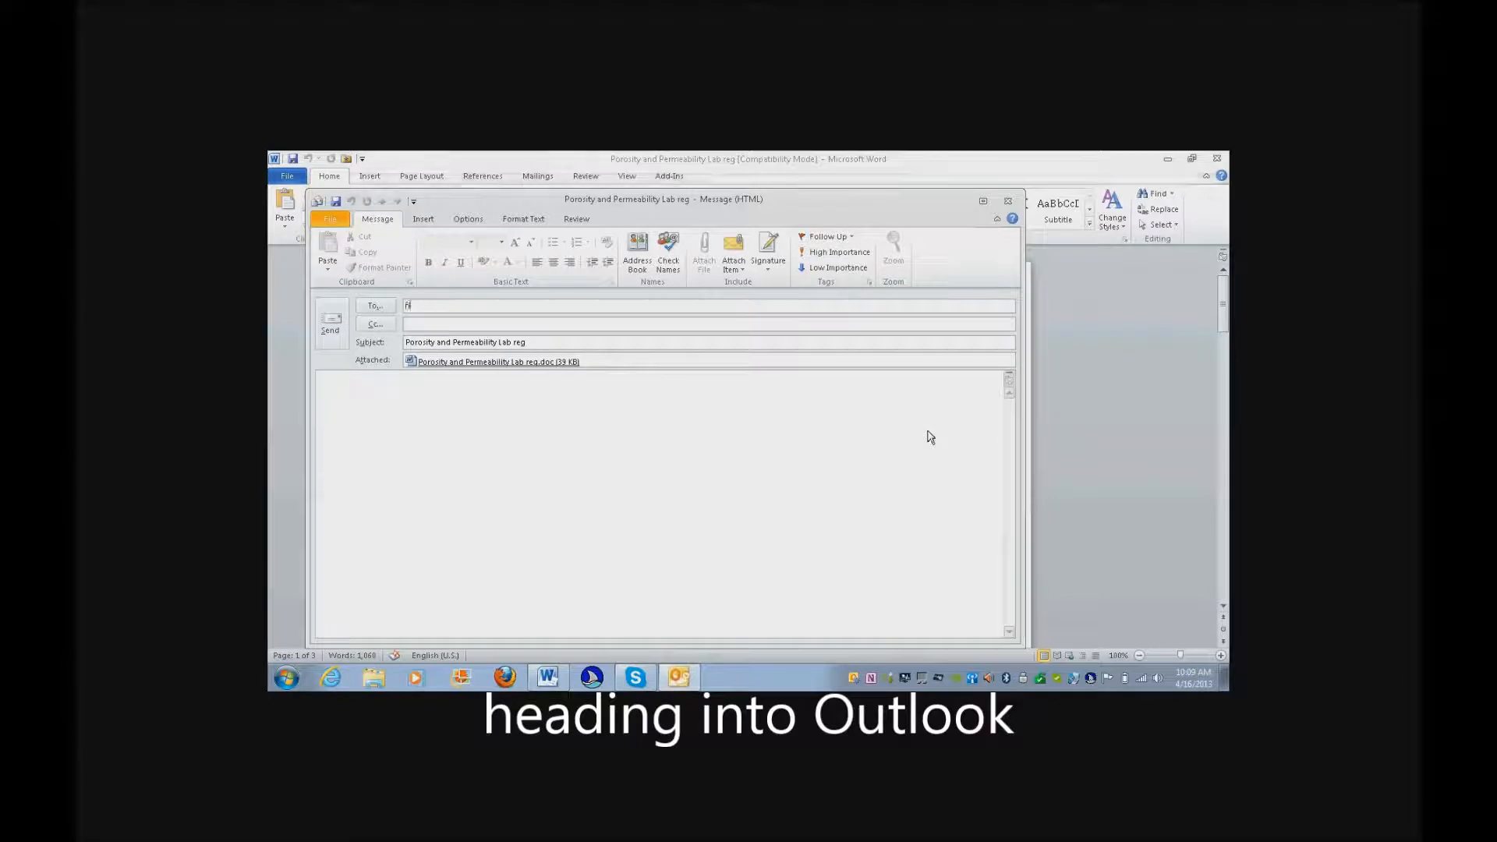
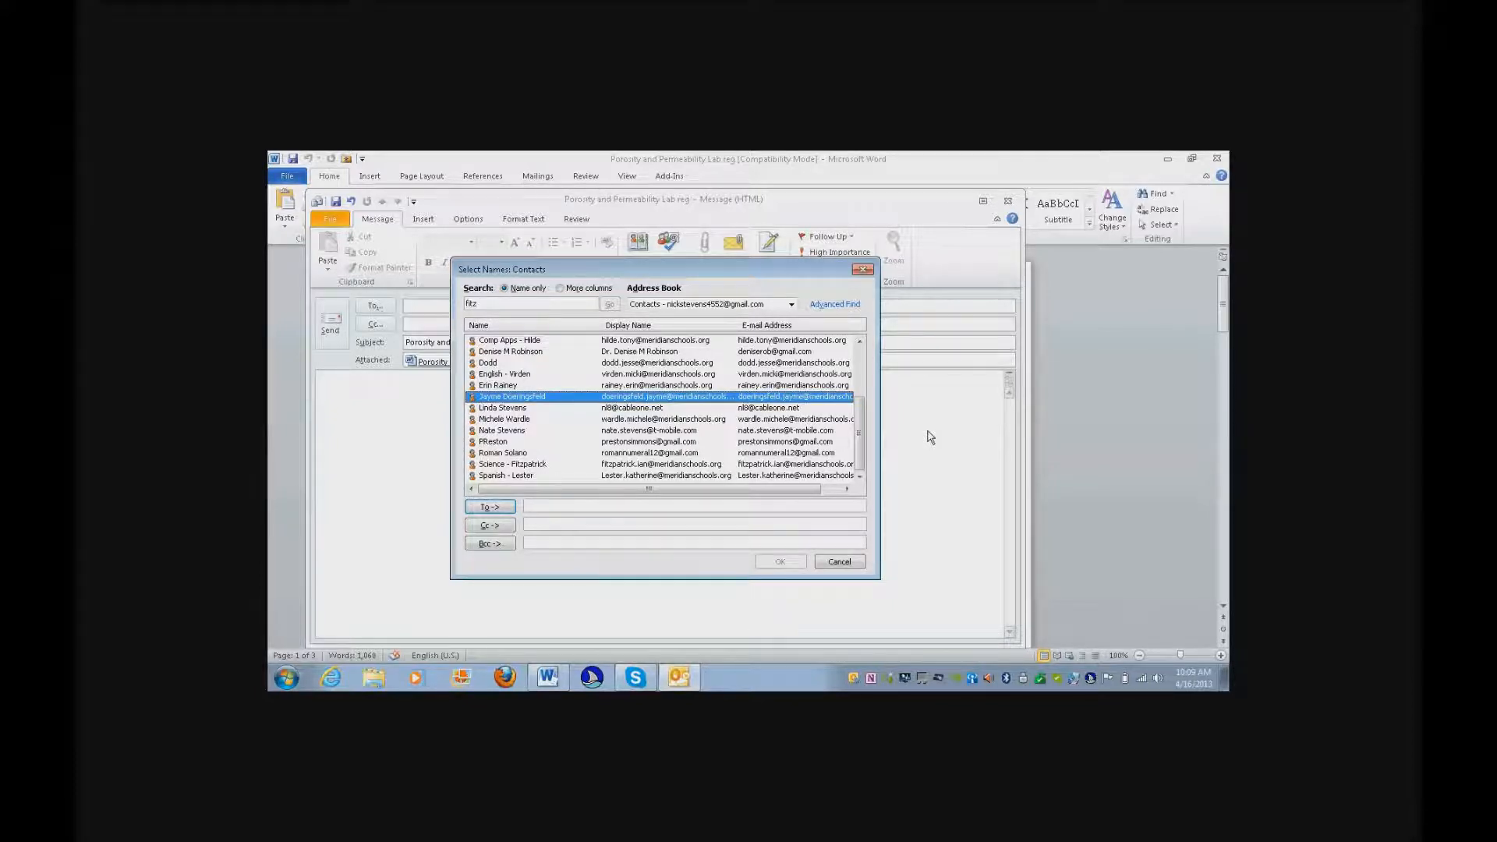
- Find the science teacher Fitzpatrick in Contacts and add them as the To recipient
click(504, 418)
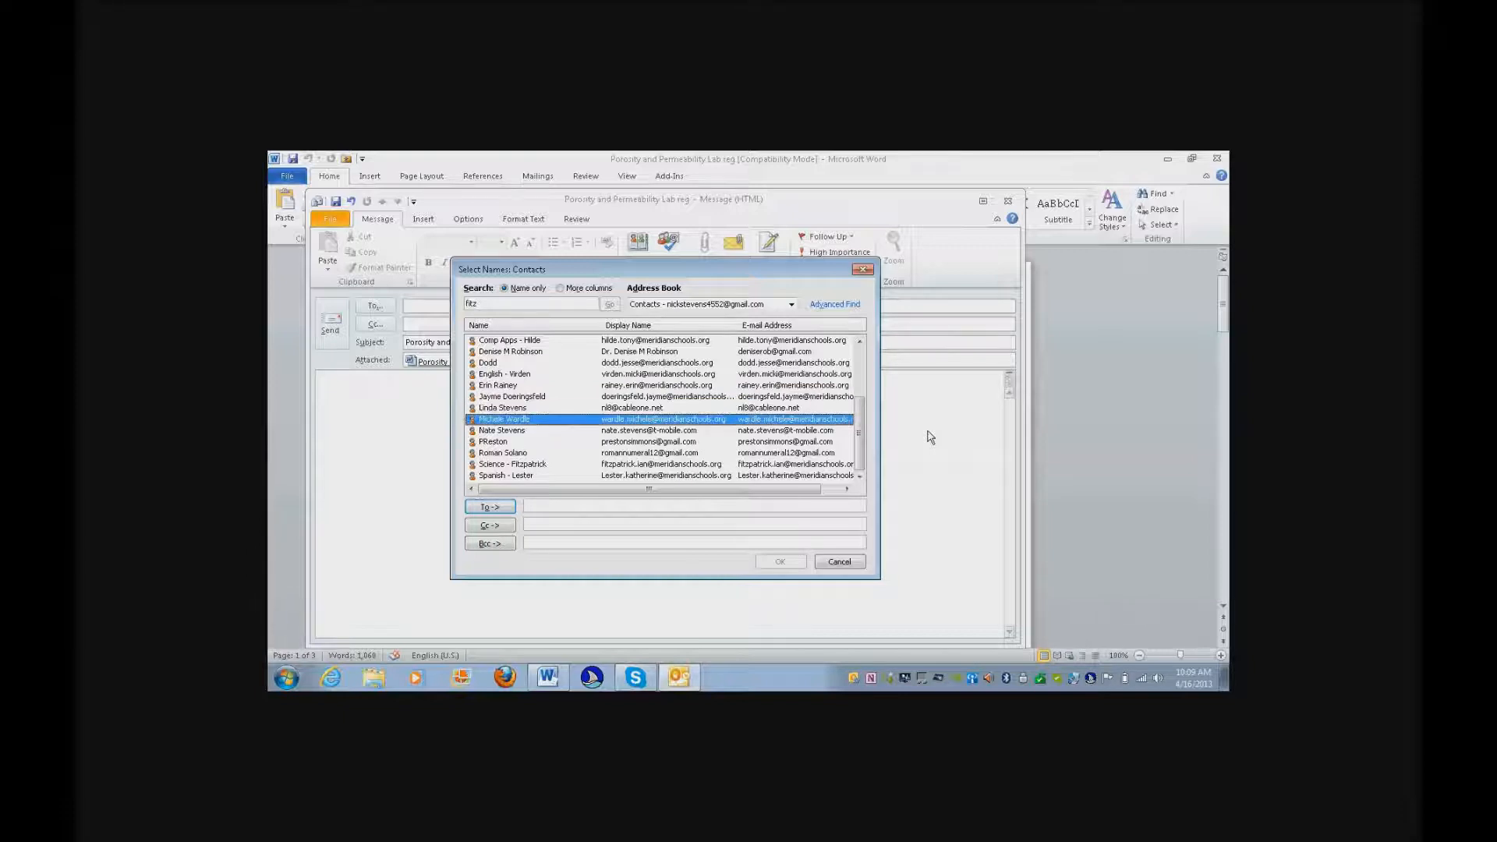
click(501, 408)
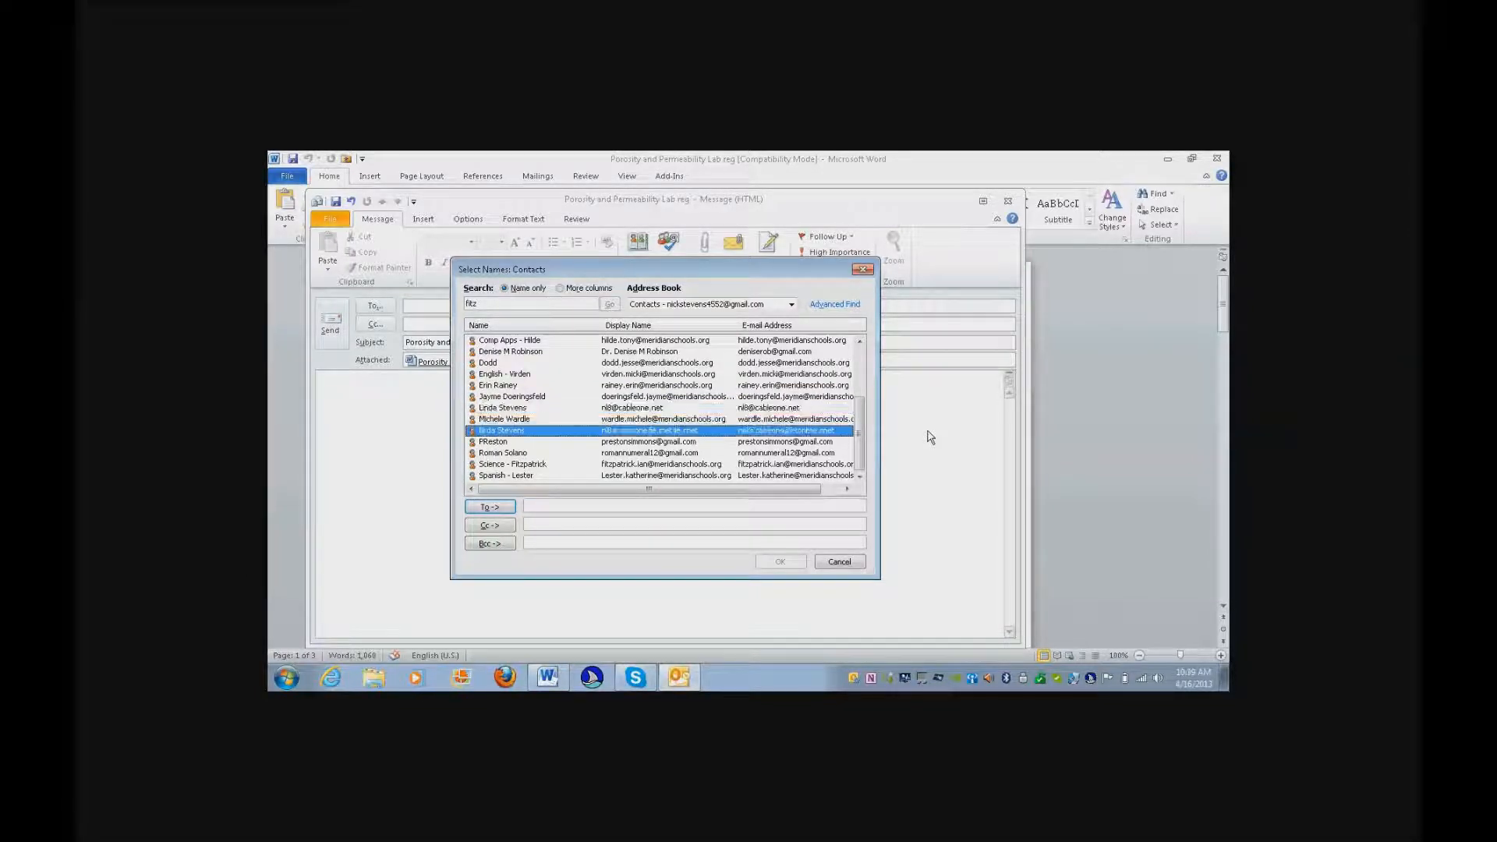
click(501, 430)
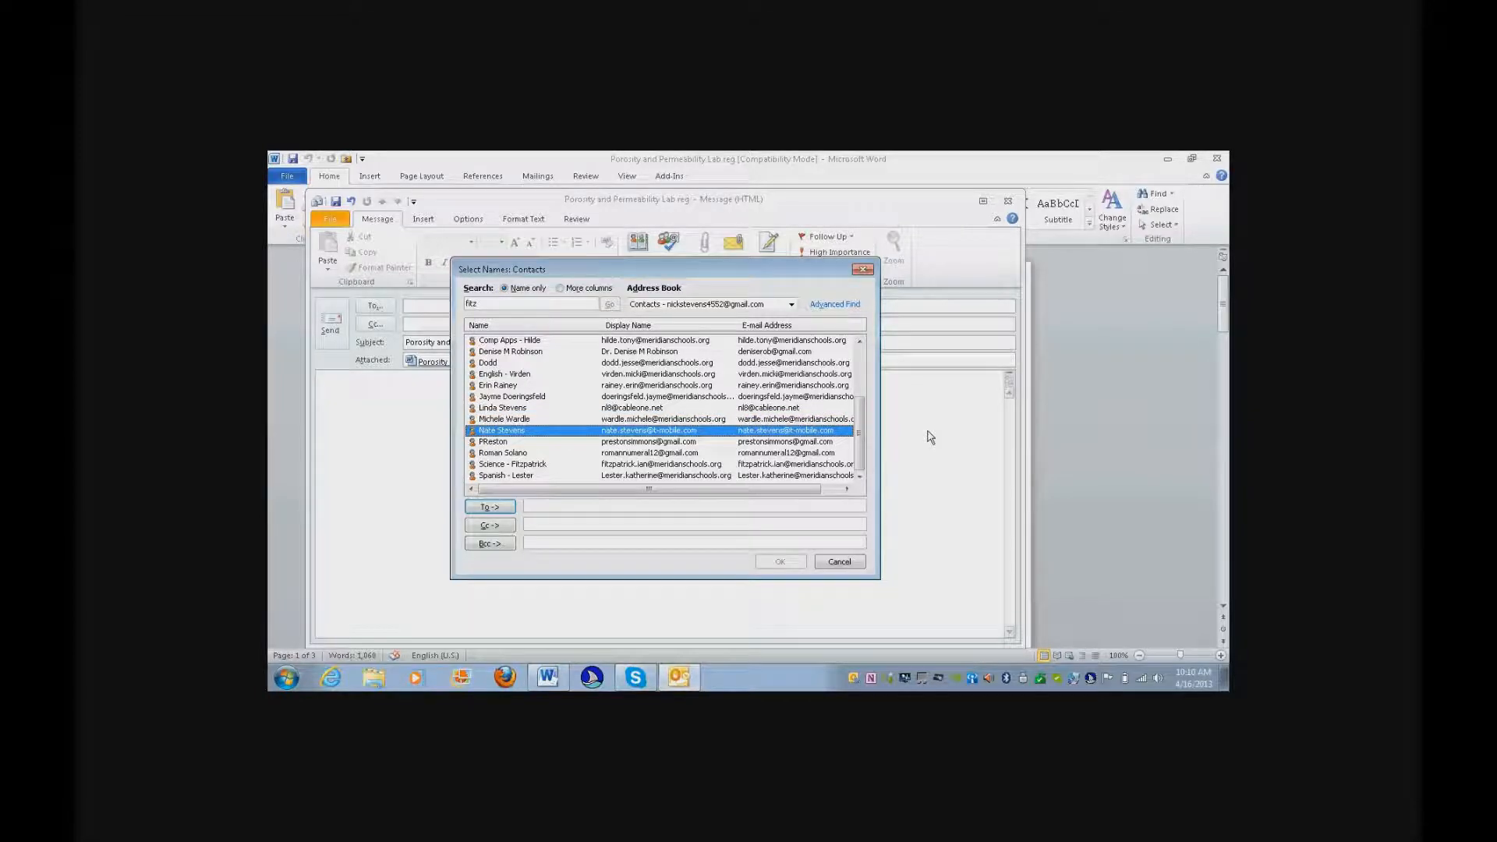
click(510, 452)
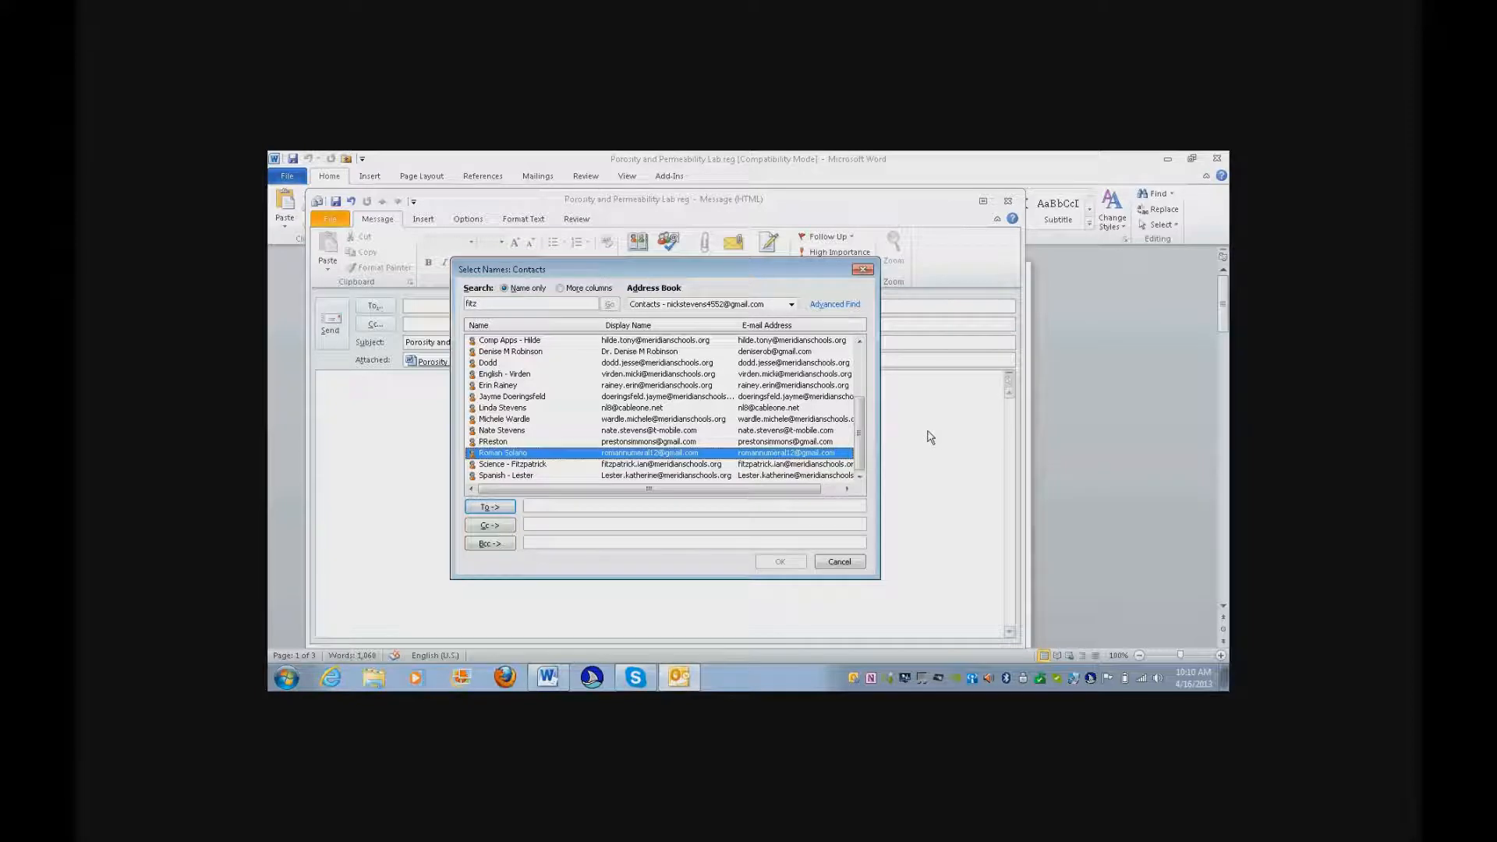
click(513, 464)
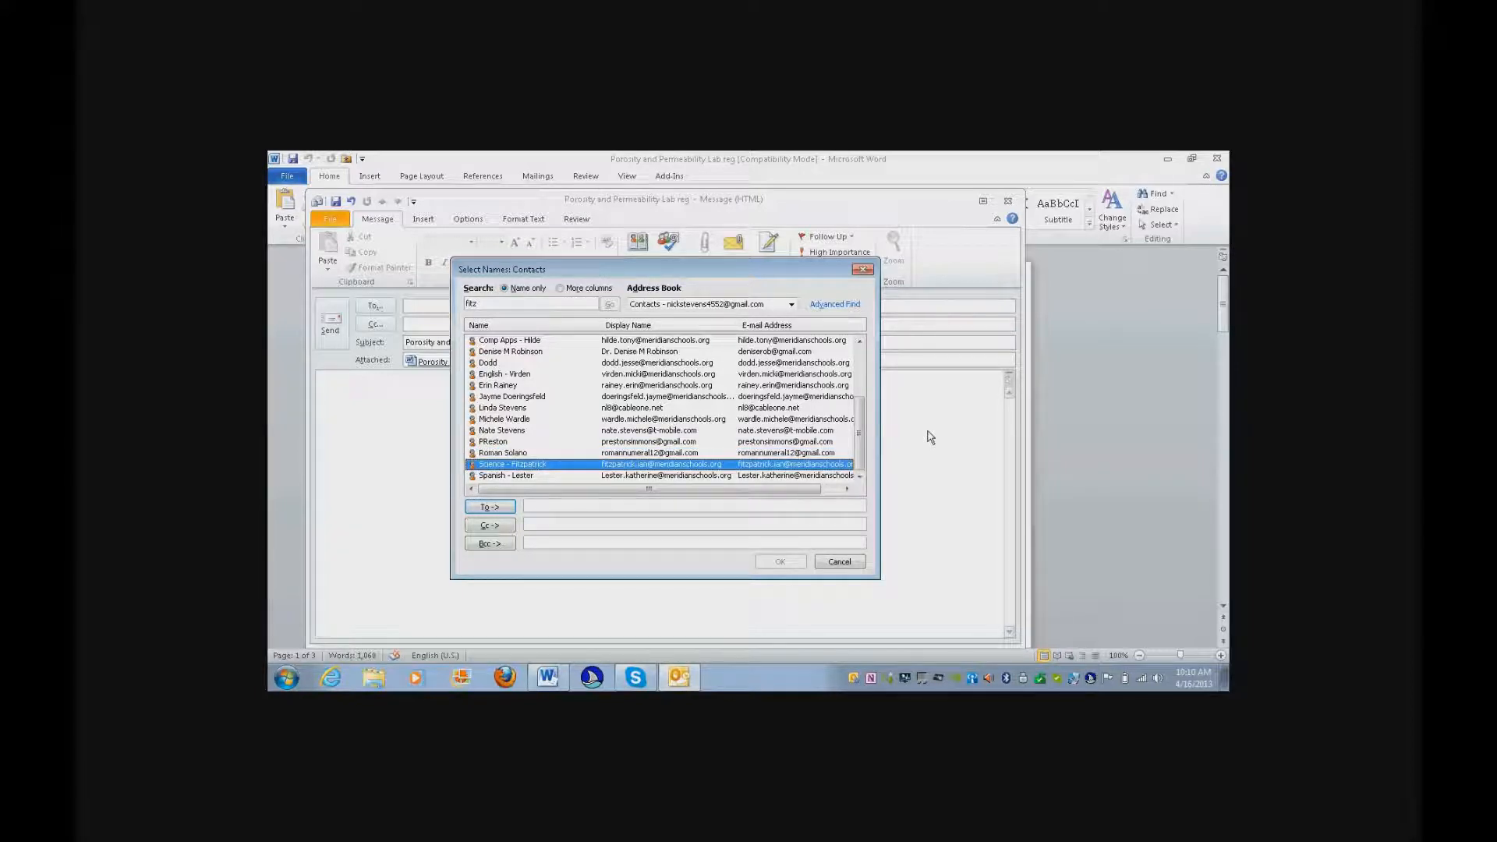
click(488, 506)
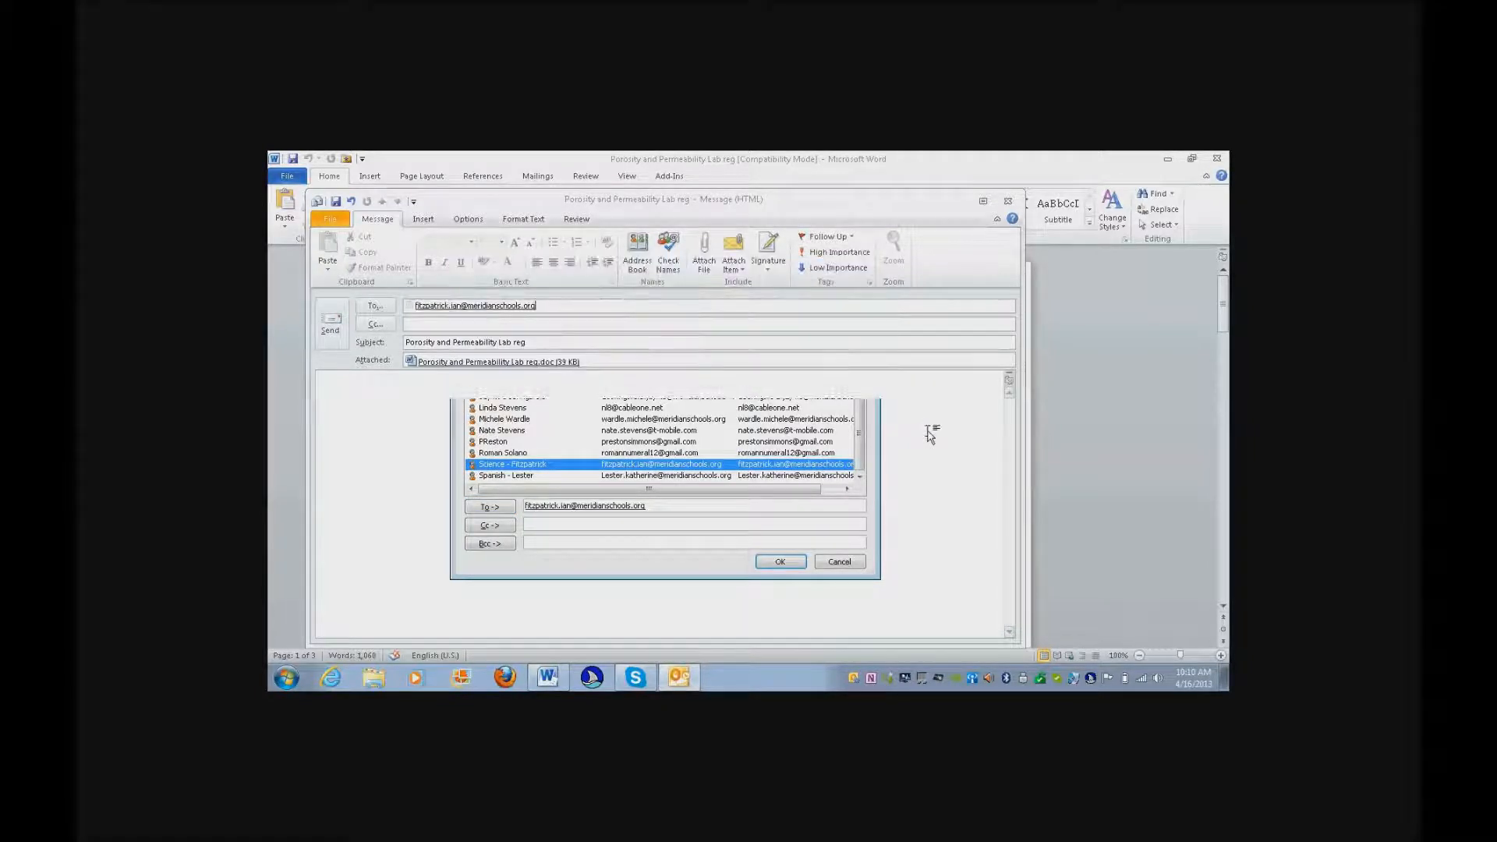
- Close the address book and write 'Here is my lab.' in the message body
click(779, 562)
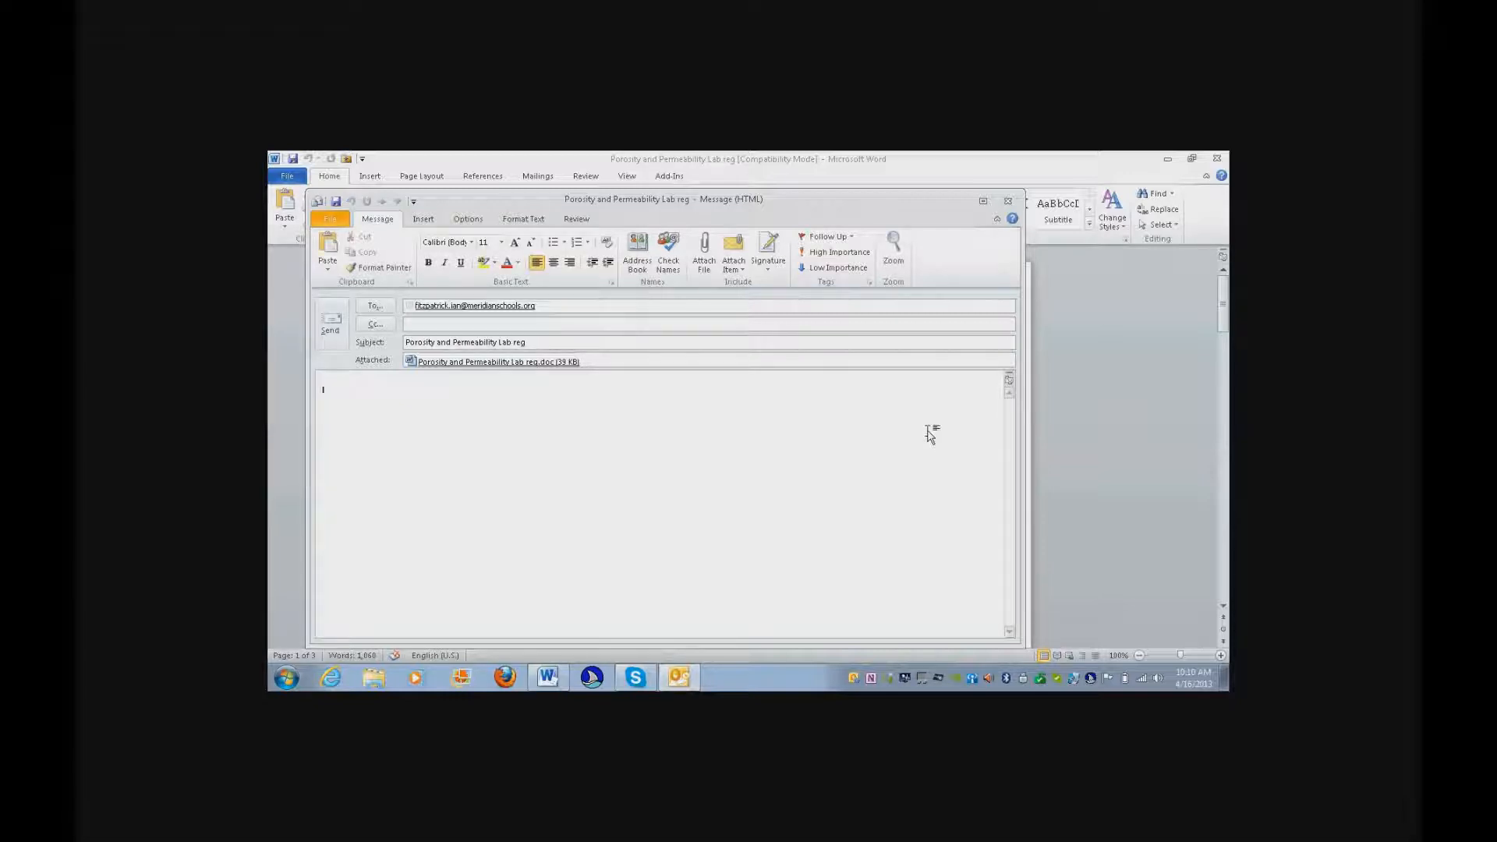
text(H)
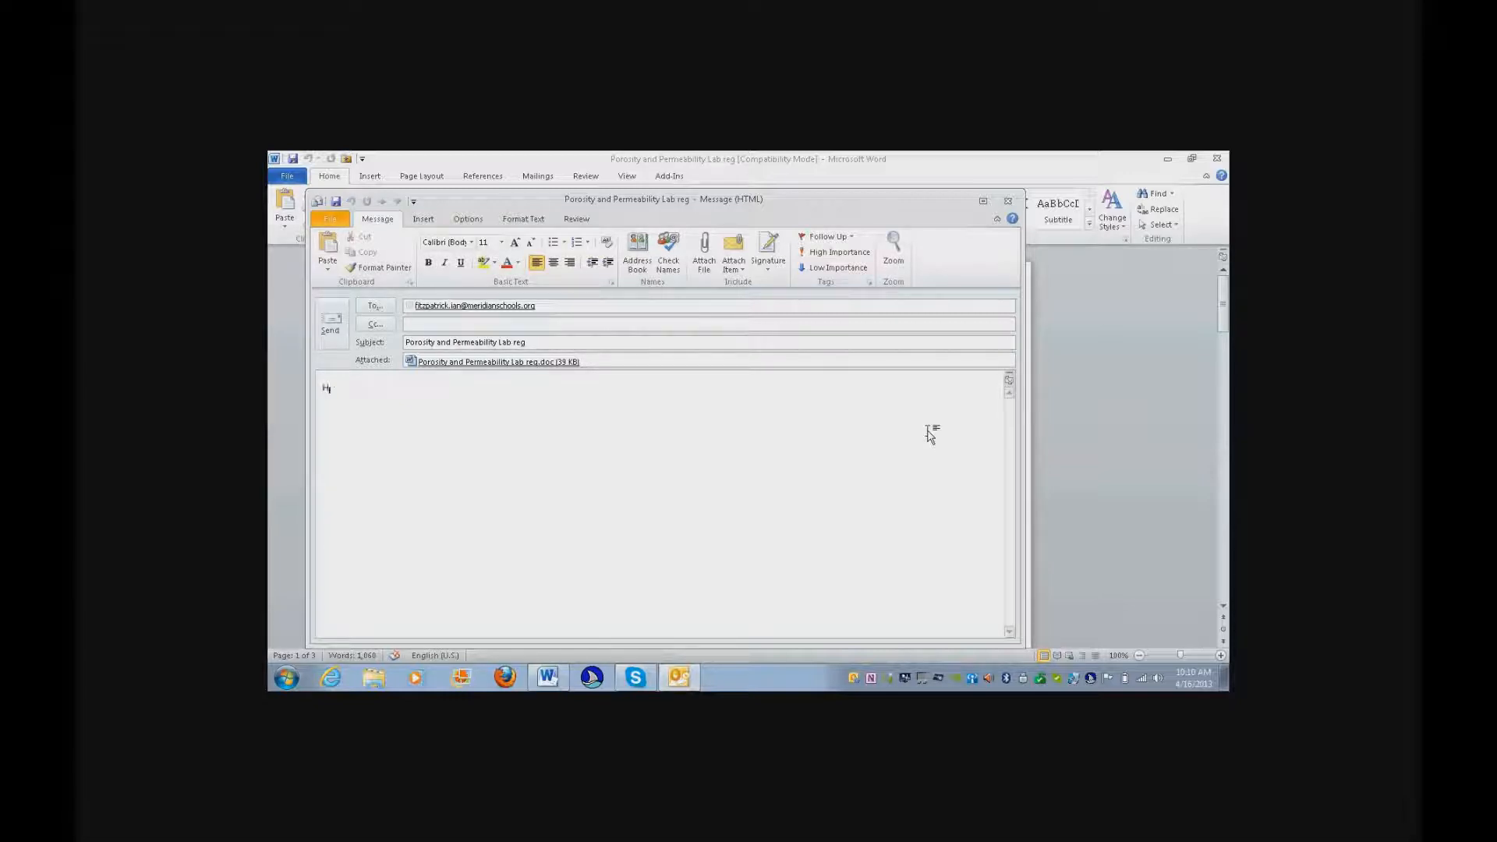
text(Here is)
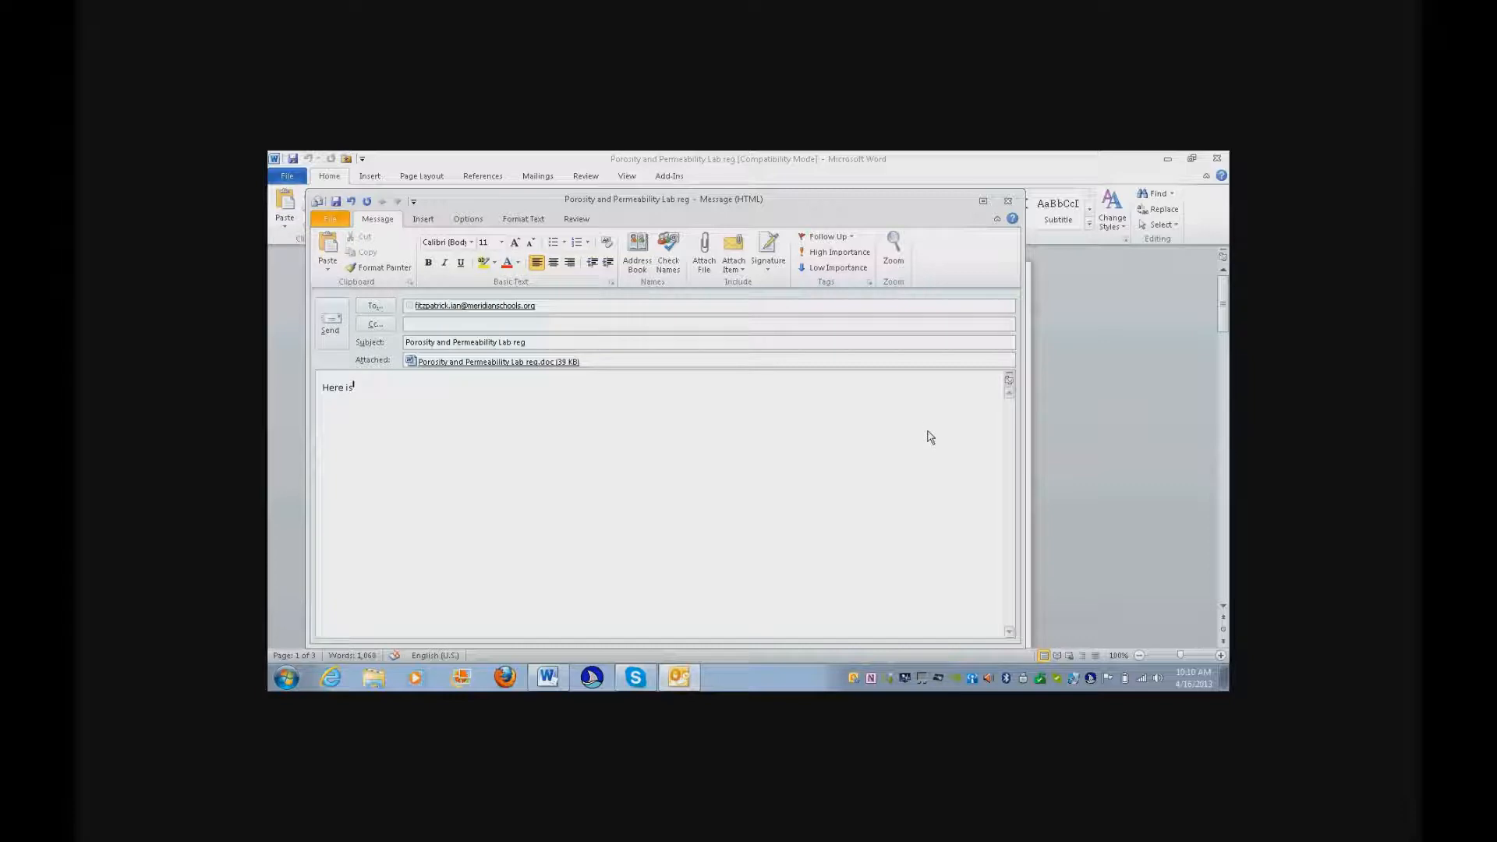
text(my lab)
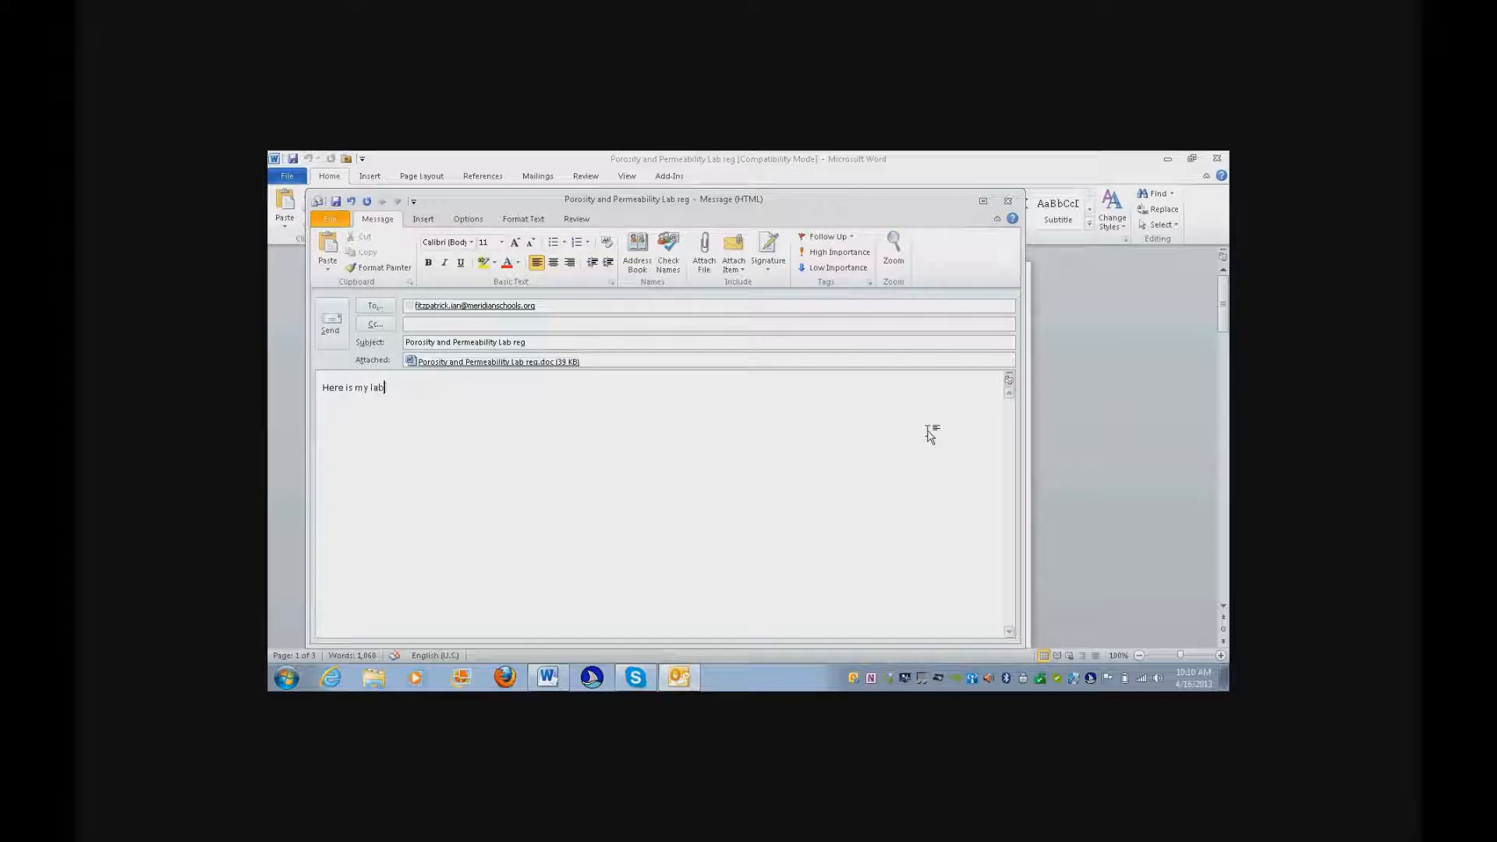
text(.)
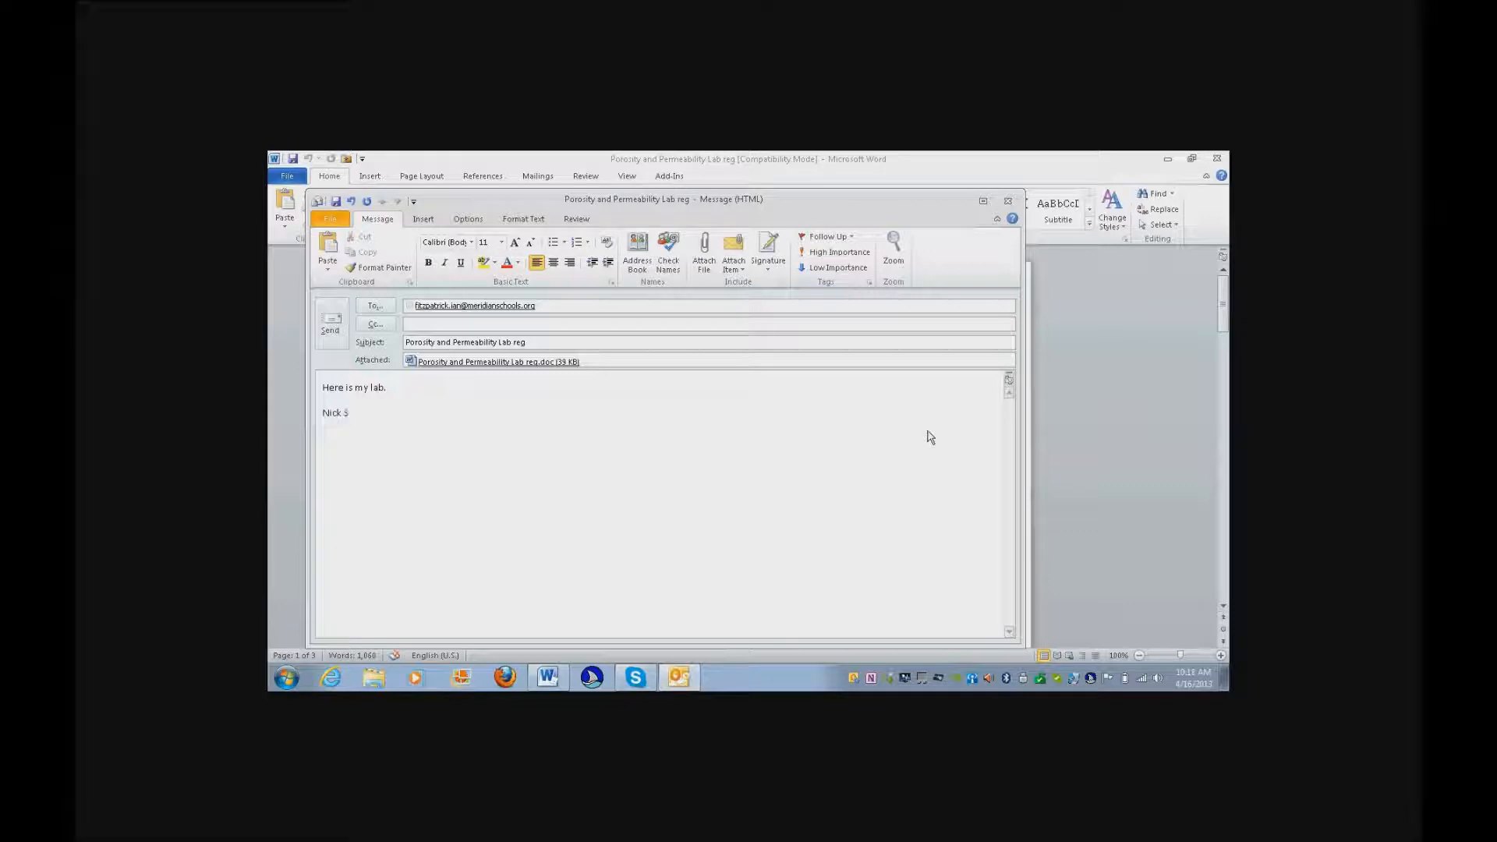
- Type the sender's name (ending 'tevens') on a line below the note
text(tevens)
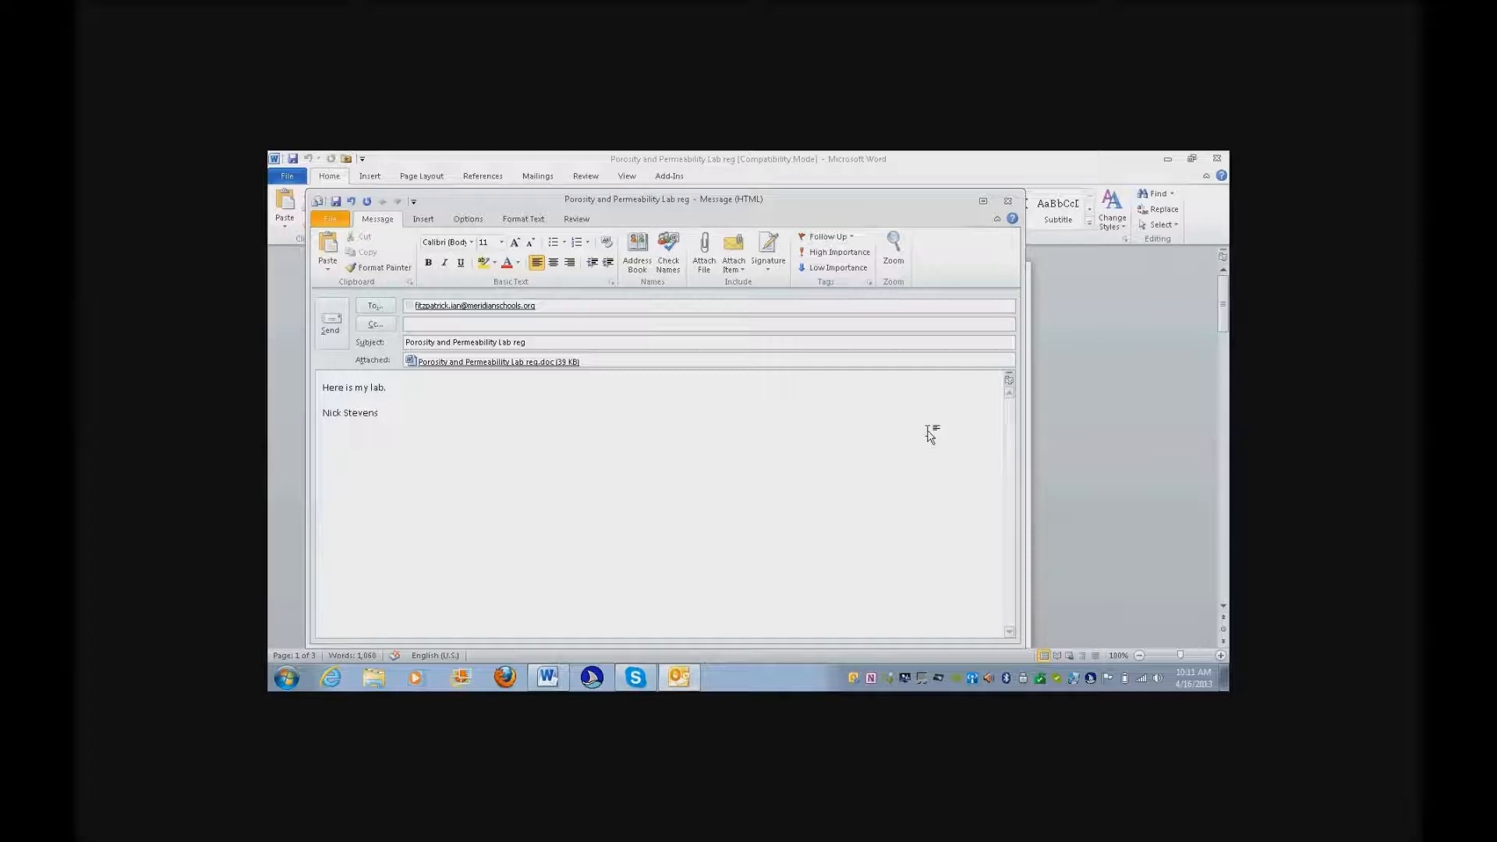
click(378, 413)
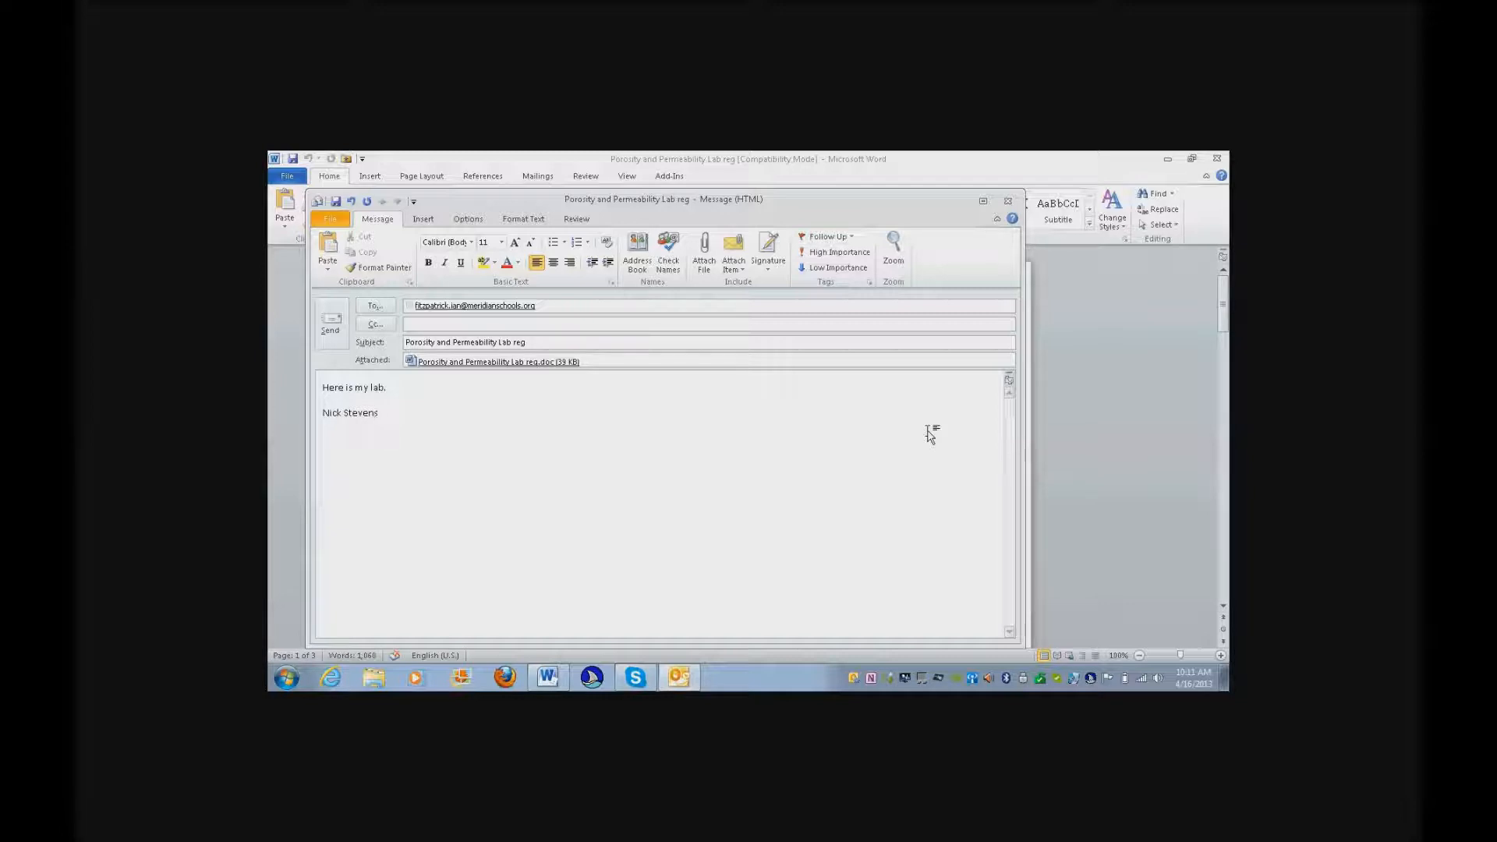
click(378, 413)
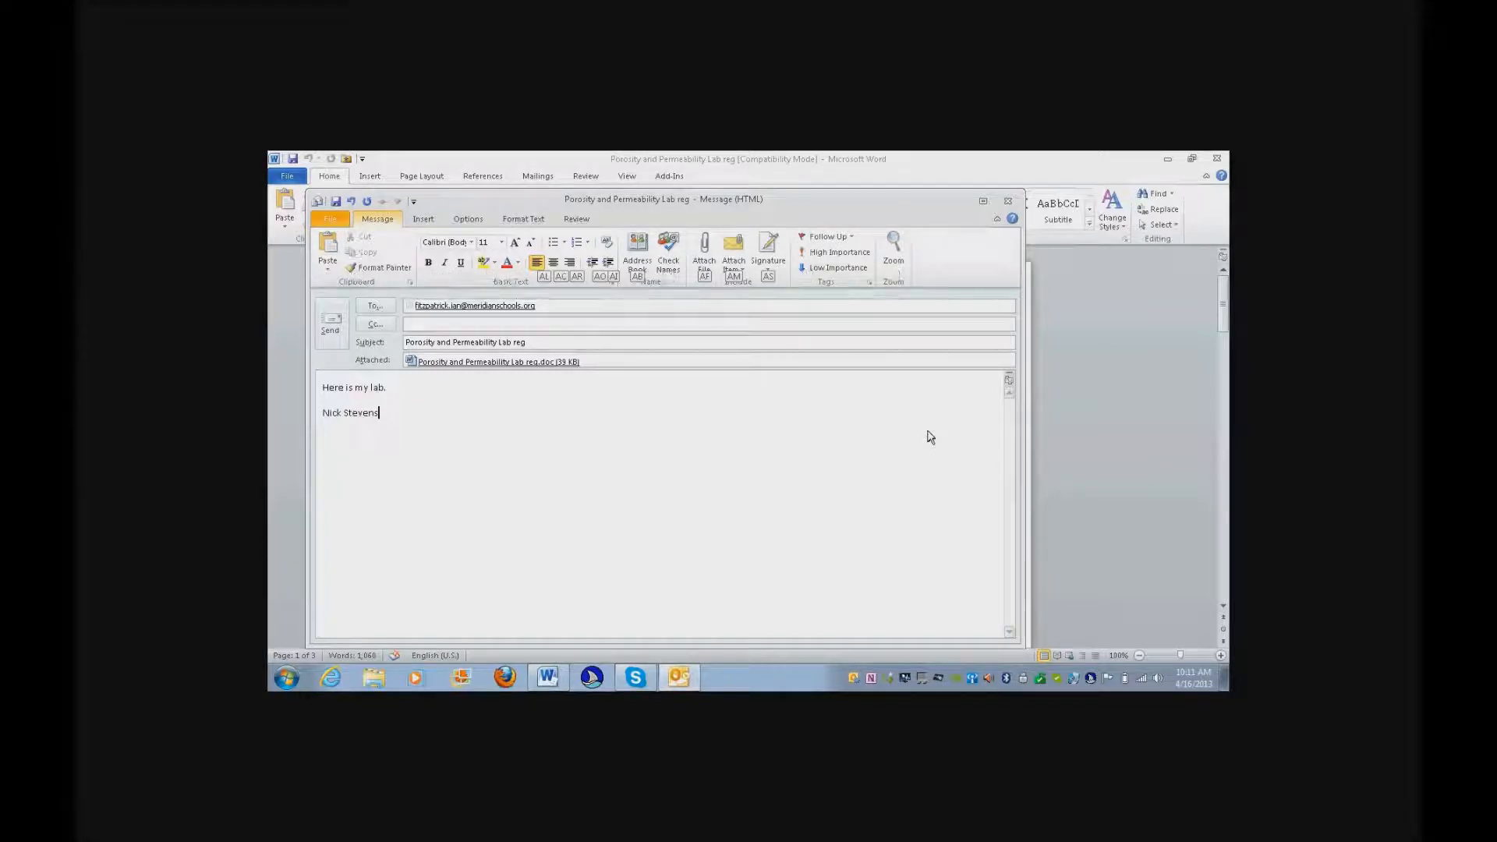
click(767, 250)
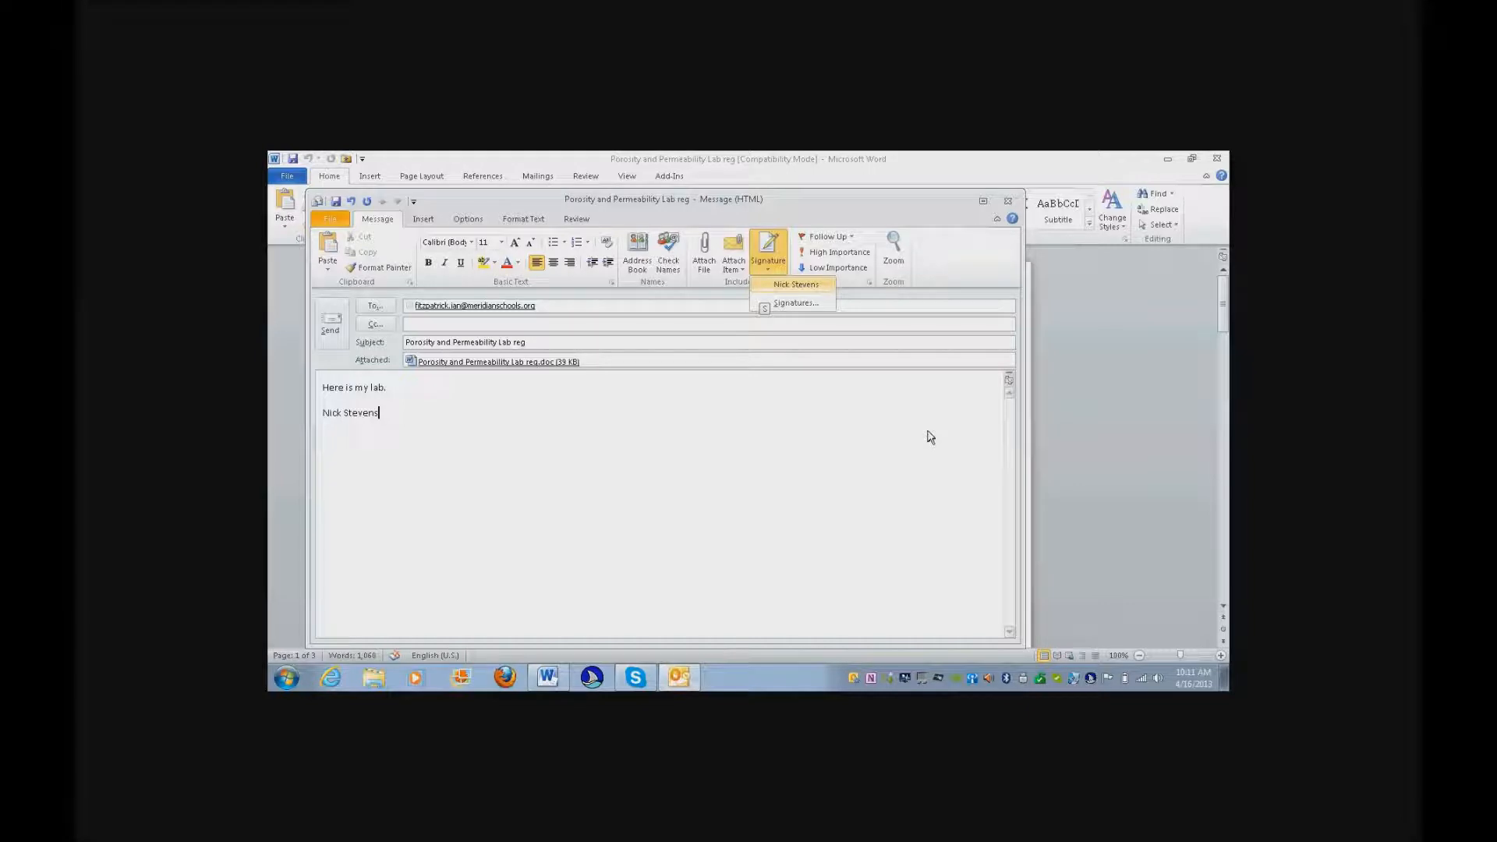
- Insert the saved signature in place of the typed name, then bring up the Gmail inbox
click(795, 284)
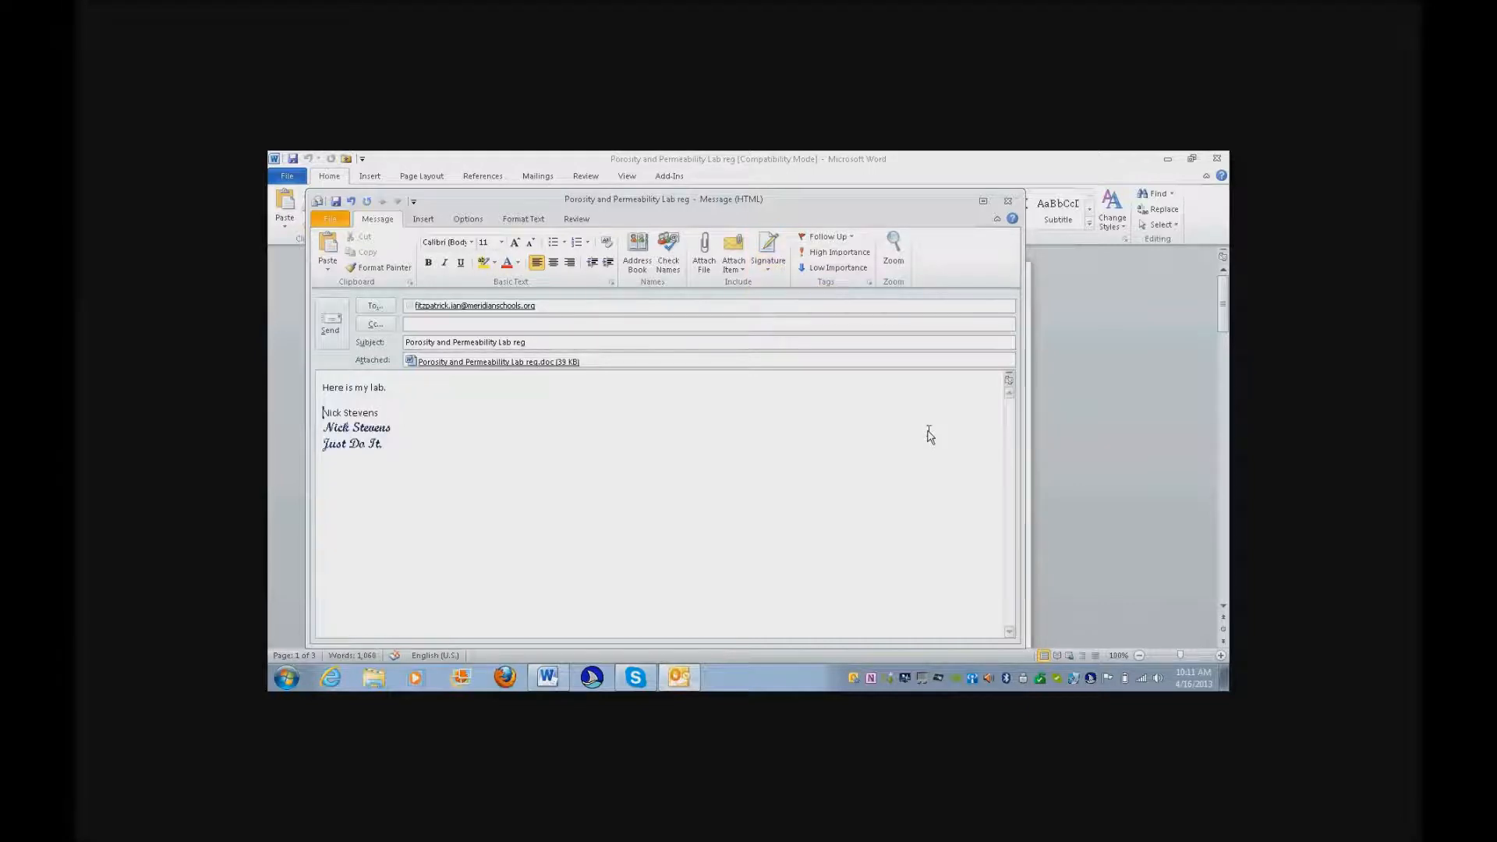
key(Backspace)
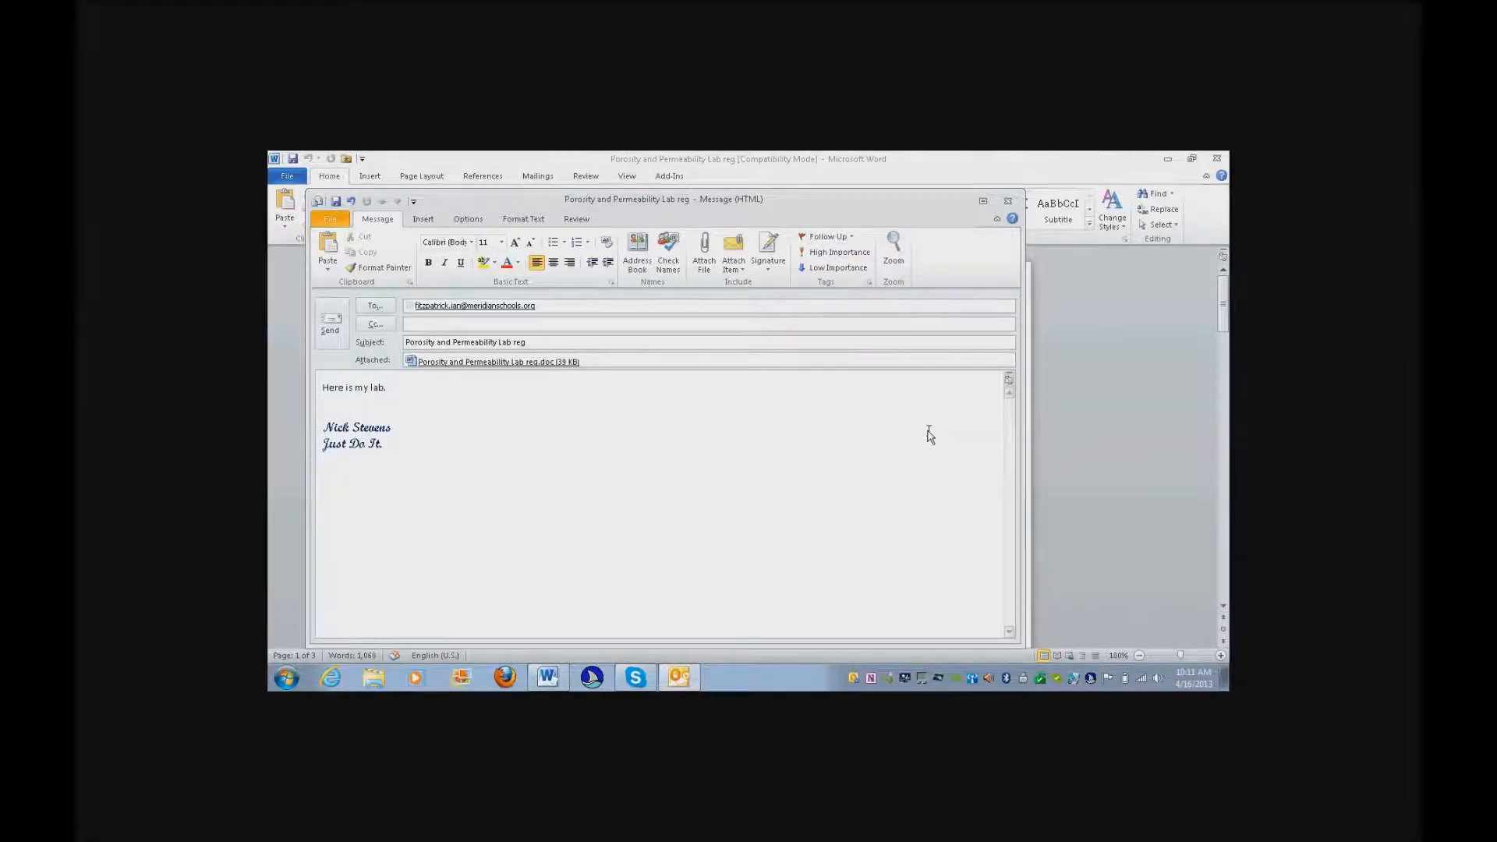
click(422, 218)
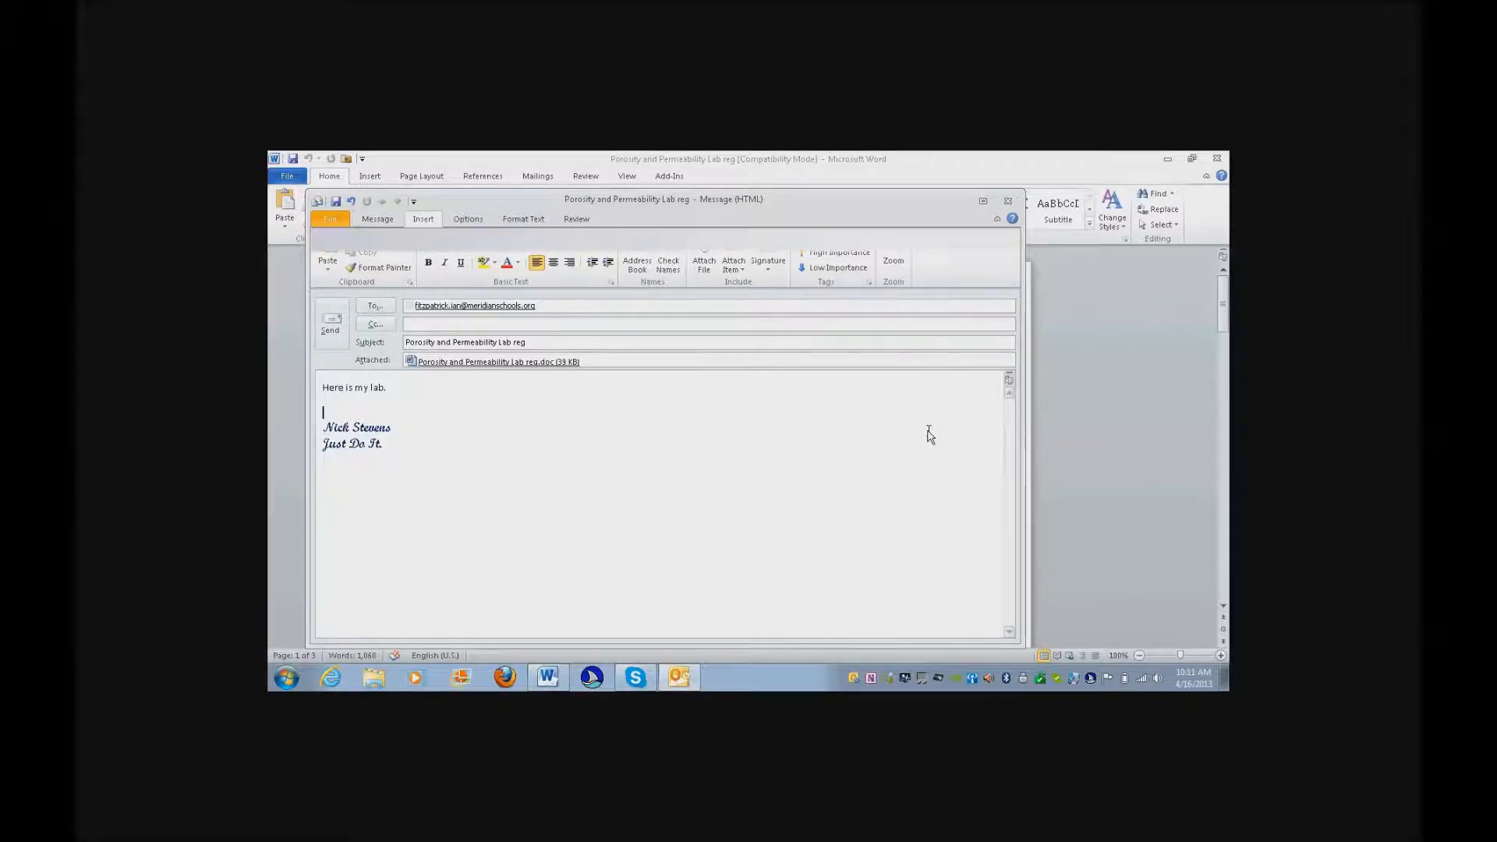
click(422, 219)
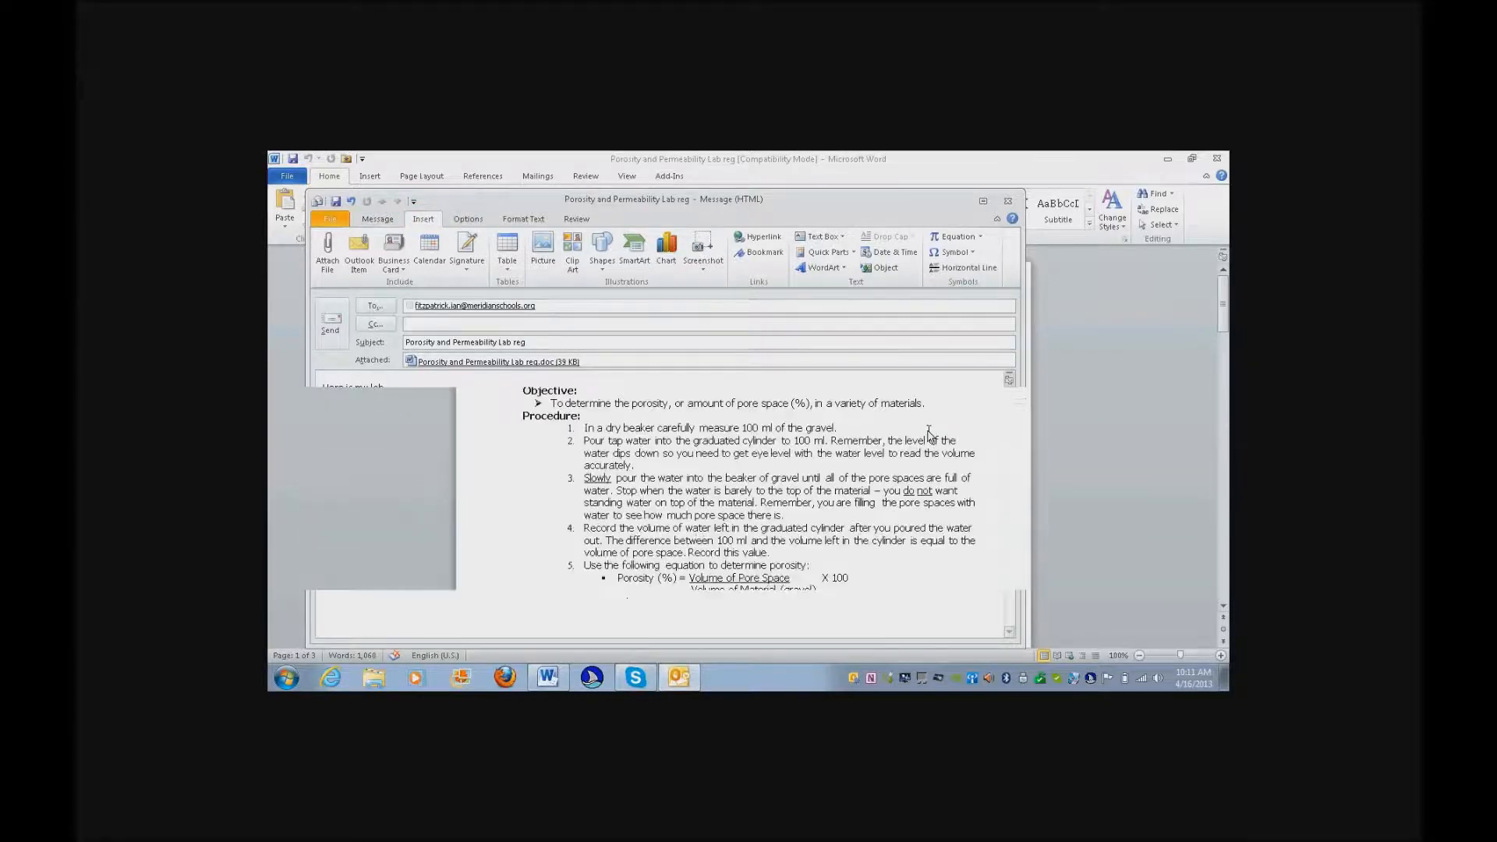
click(1008, 199)
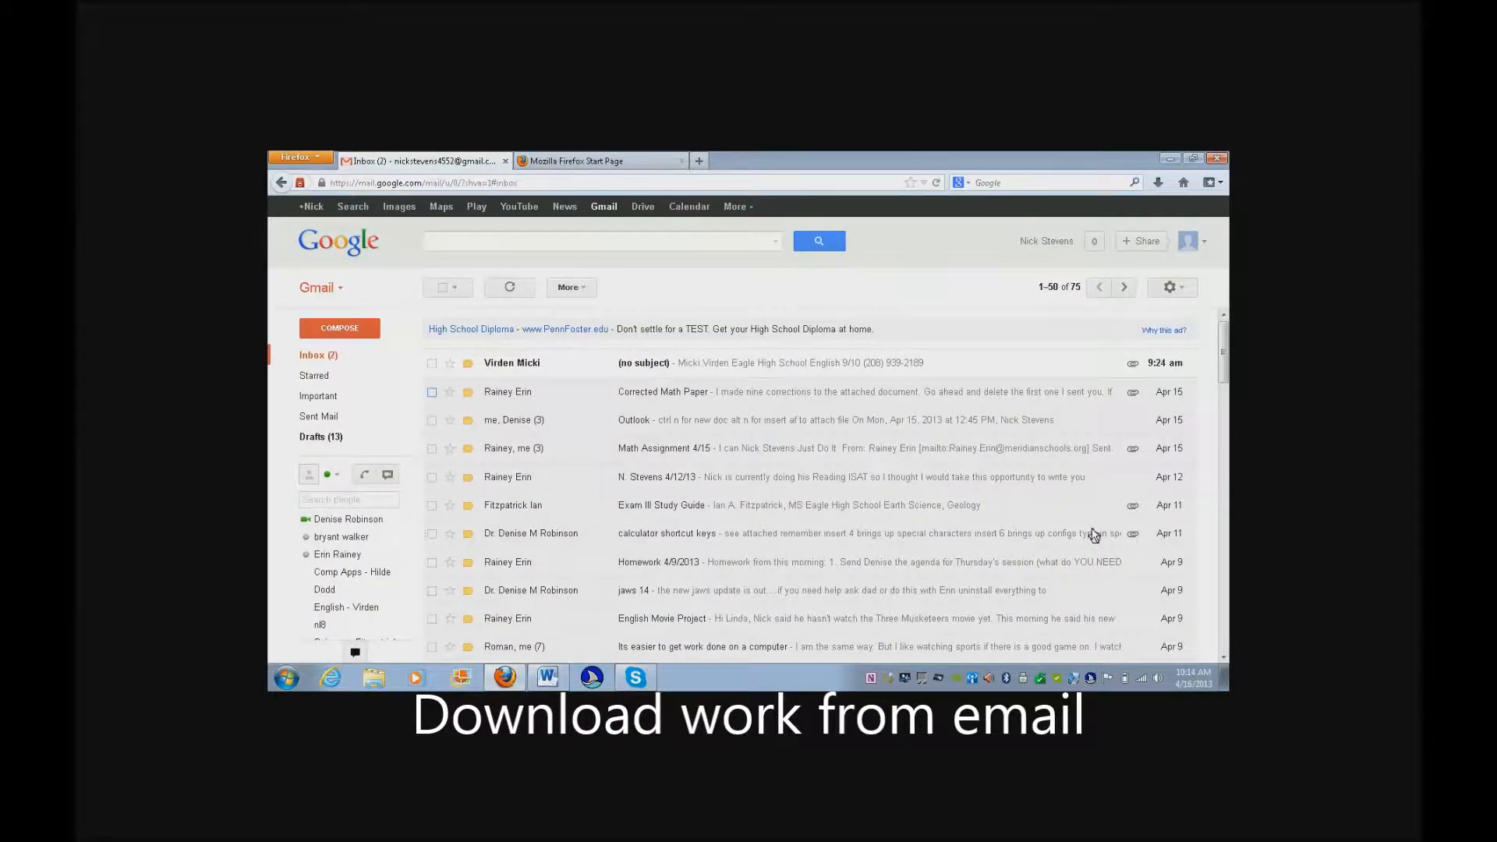
- Open the Corrected Math Paper email and download its 4-15 Assignment.docx attachment
click(663, 392)
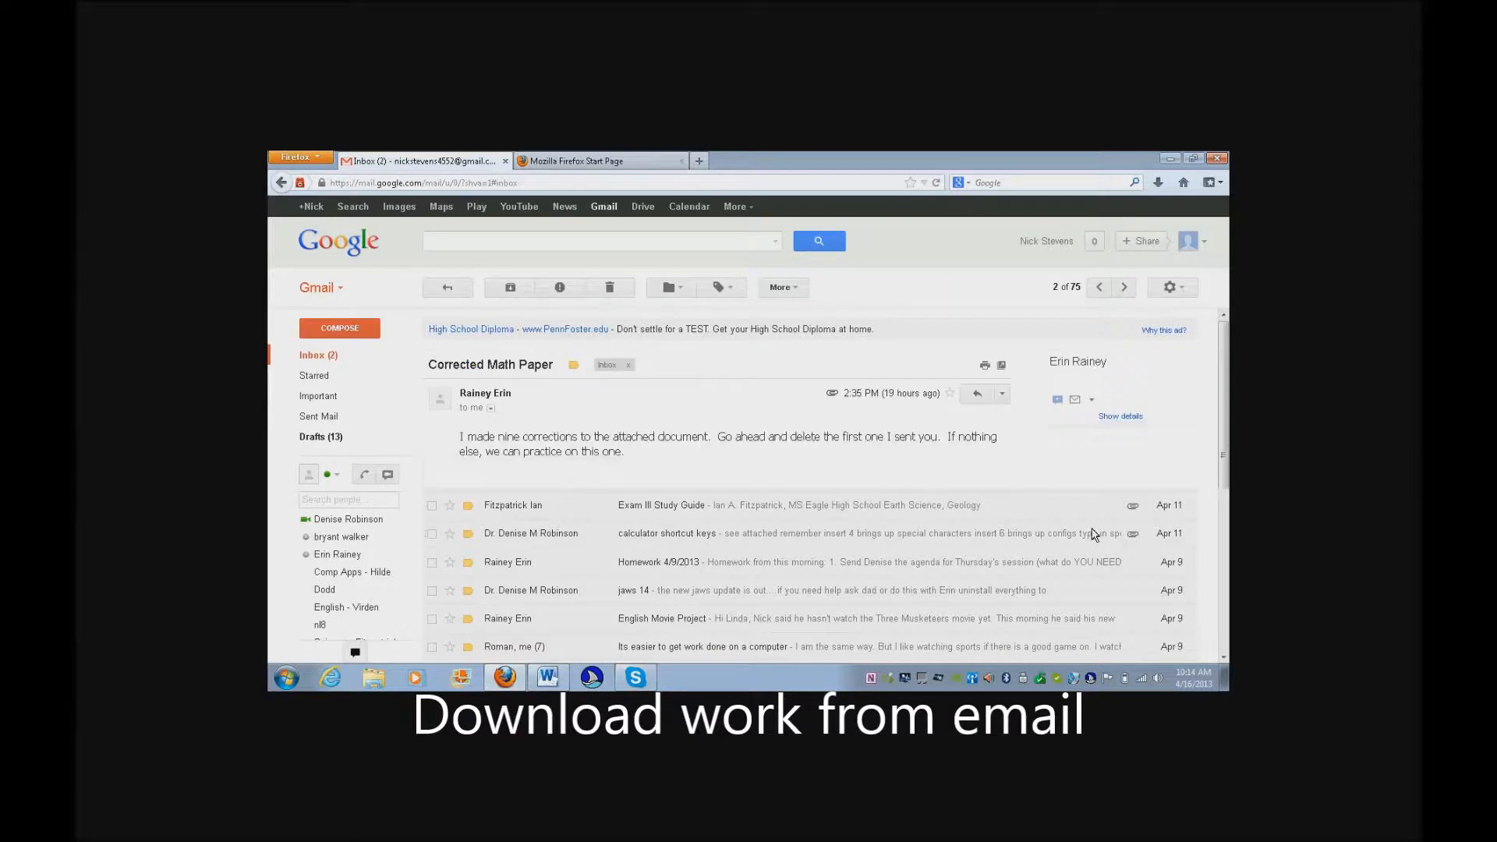
click(668, 437)
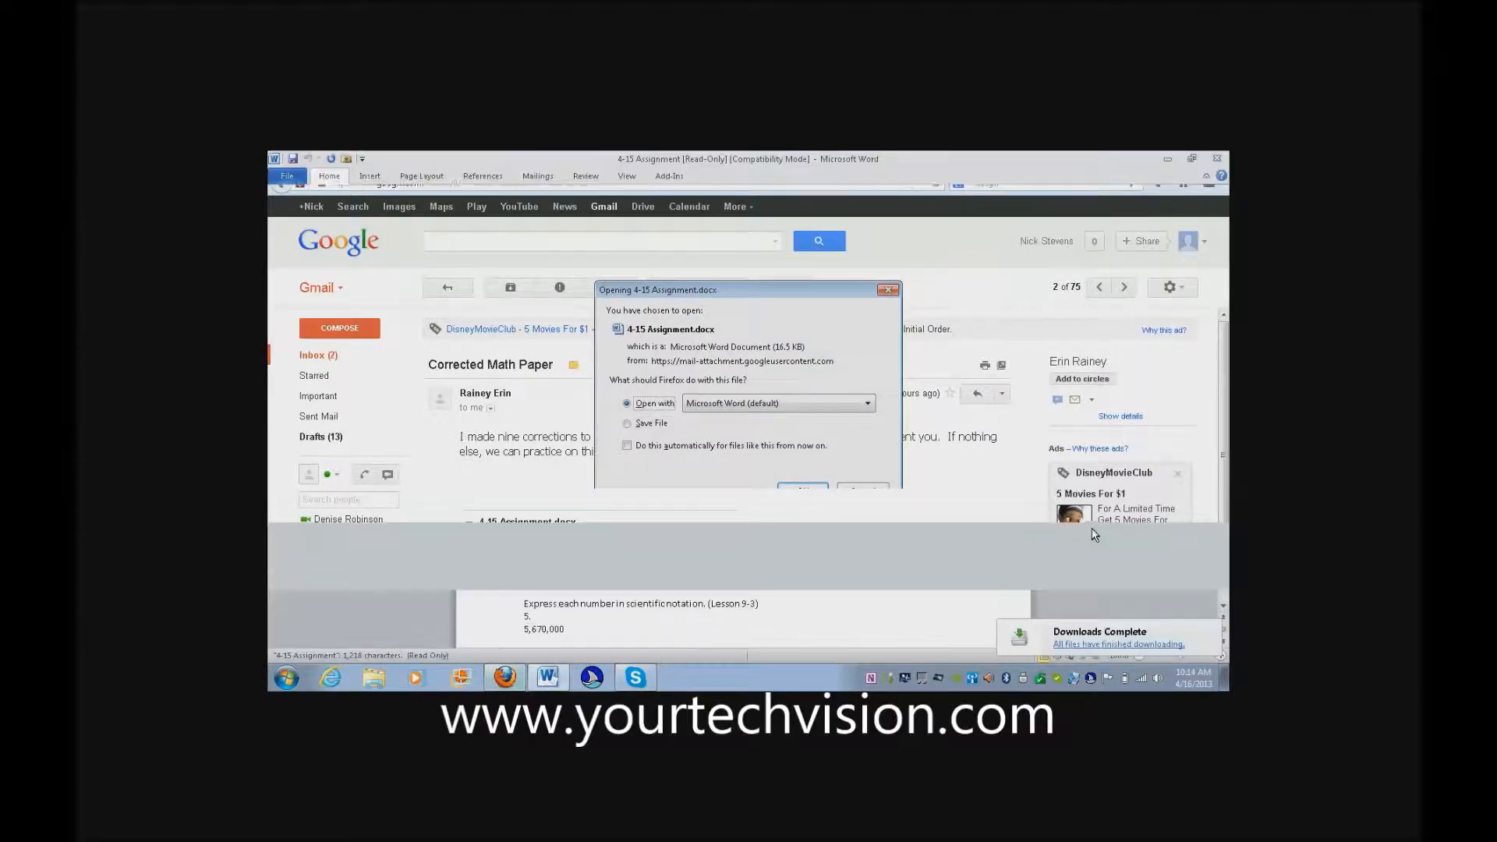
- Open the downloaded 4-15 Assignment in Word and click inside a fraction table
click(802, 491)
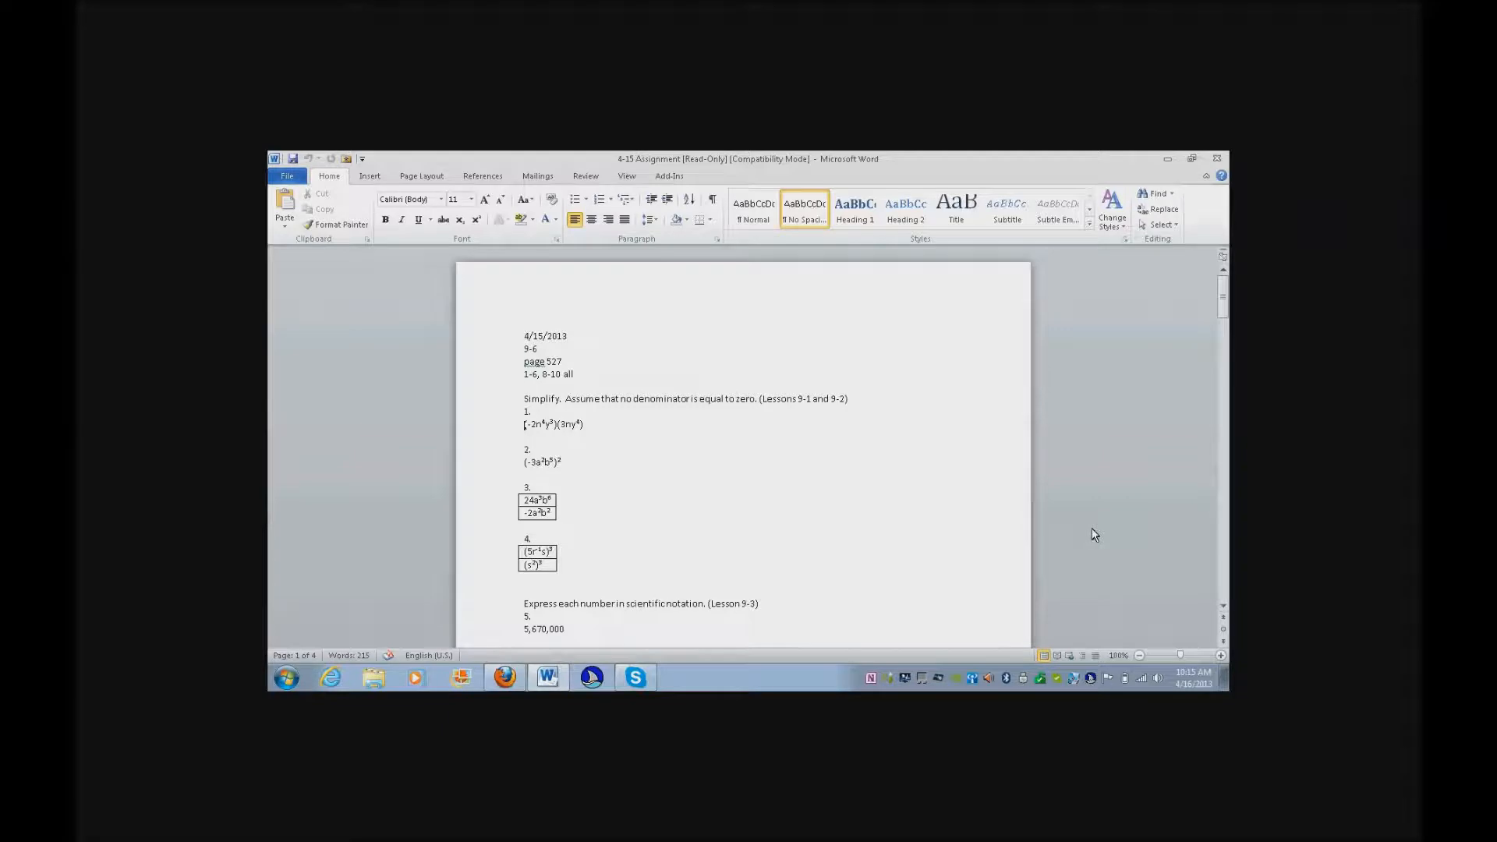
click(524, 411)
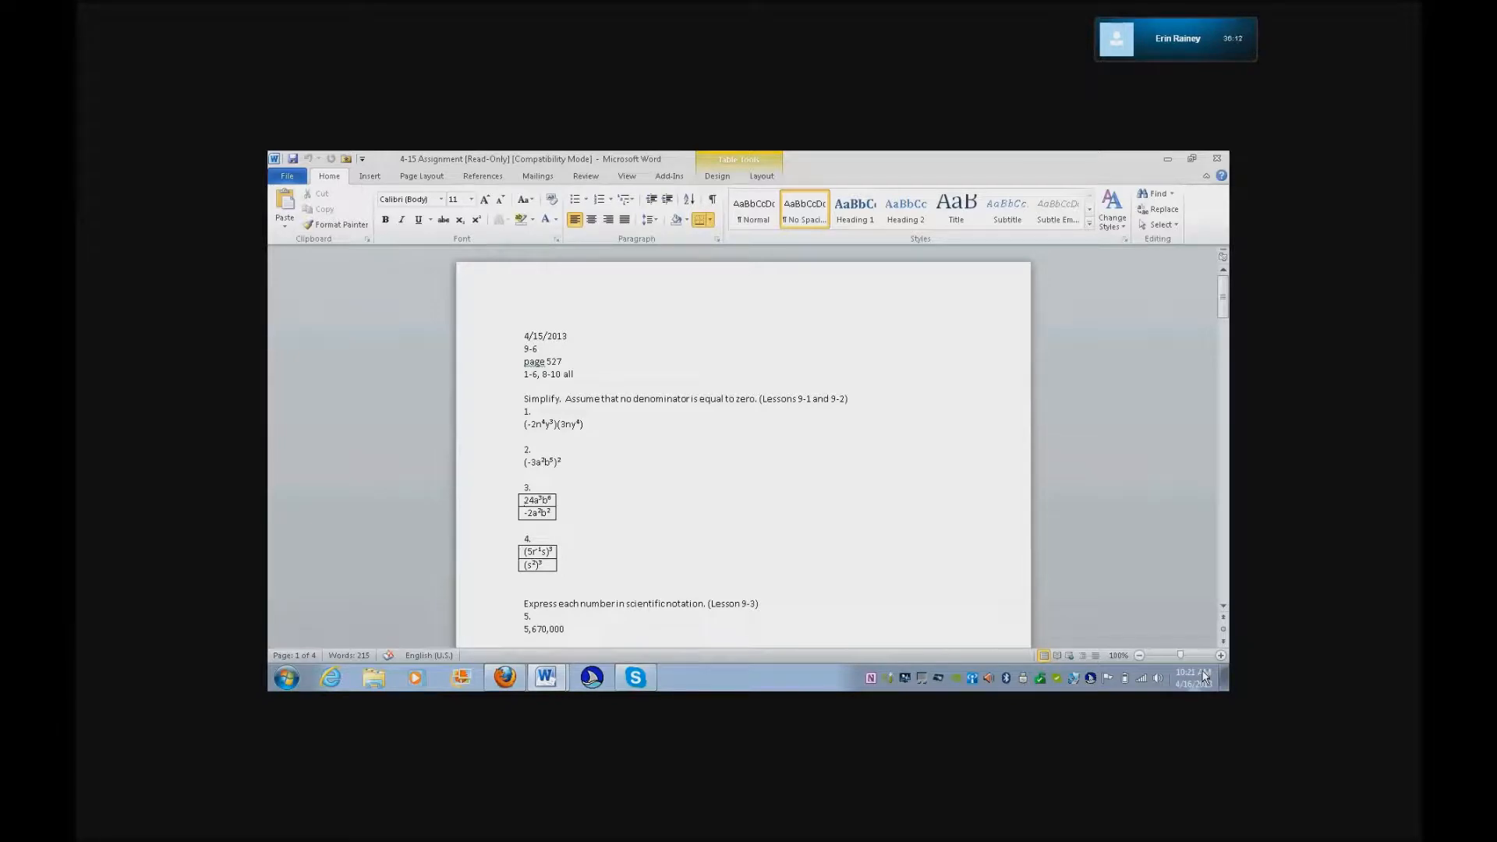
- Below problem 3, insert an auto-fit 1x2 table and copy in 24a³b⁶ over -2a²b²
click(524, 526)
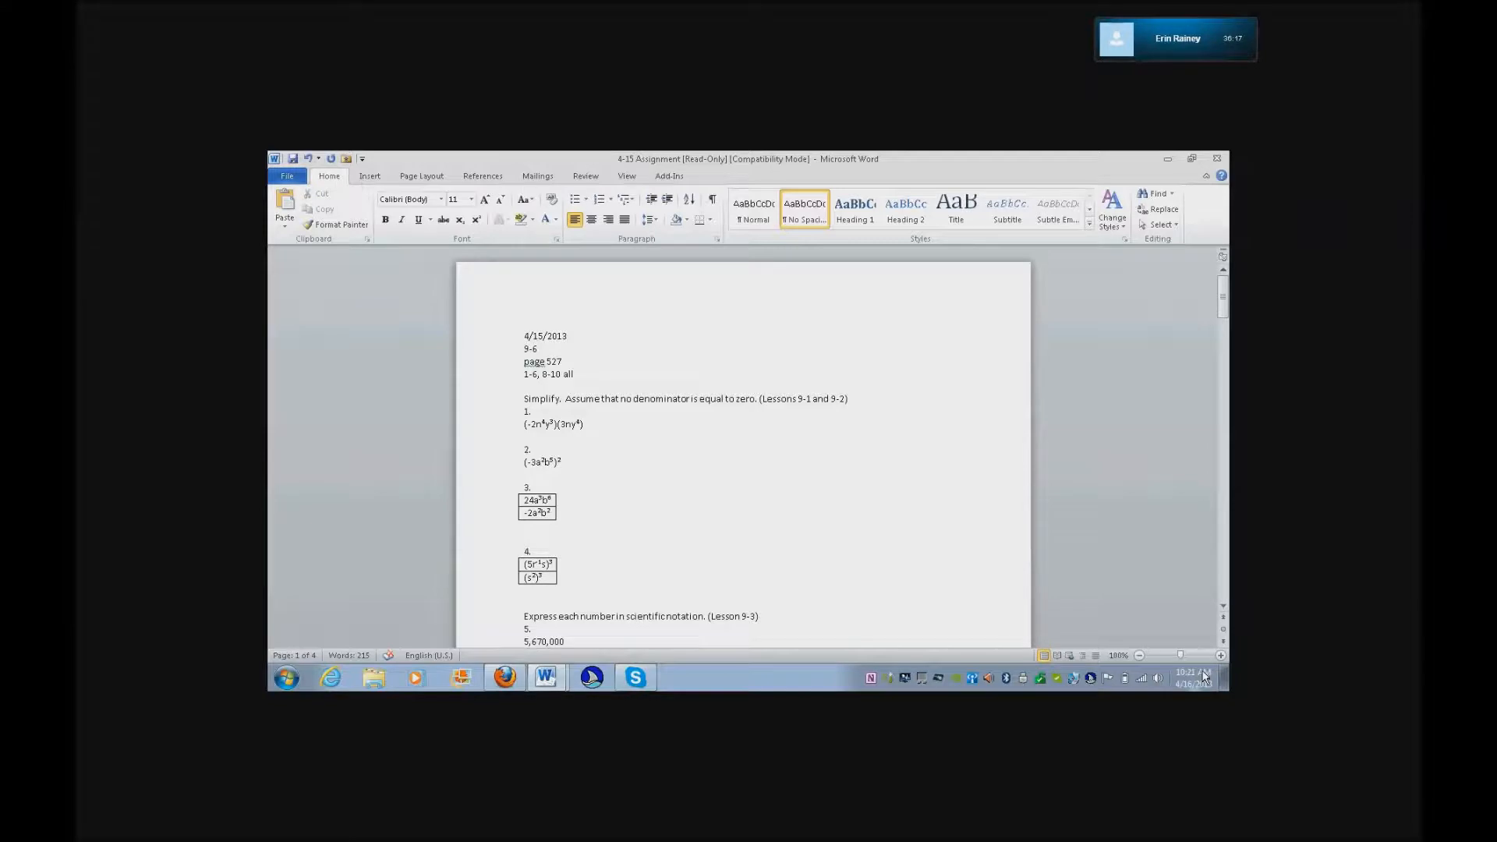
click(523, 537)
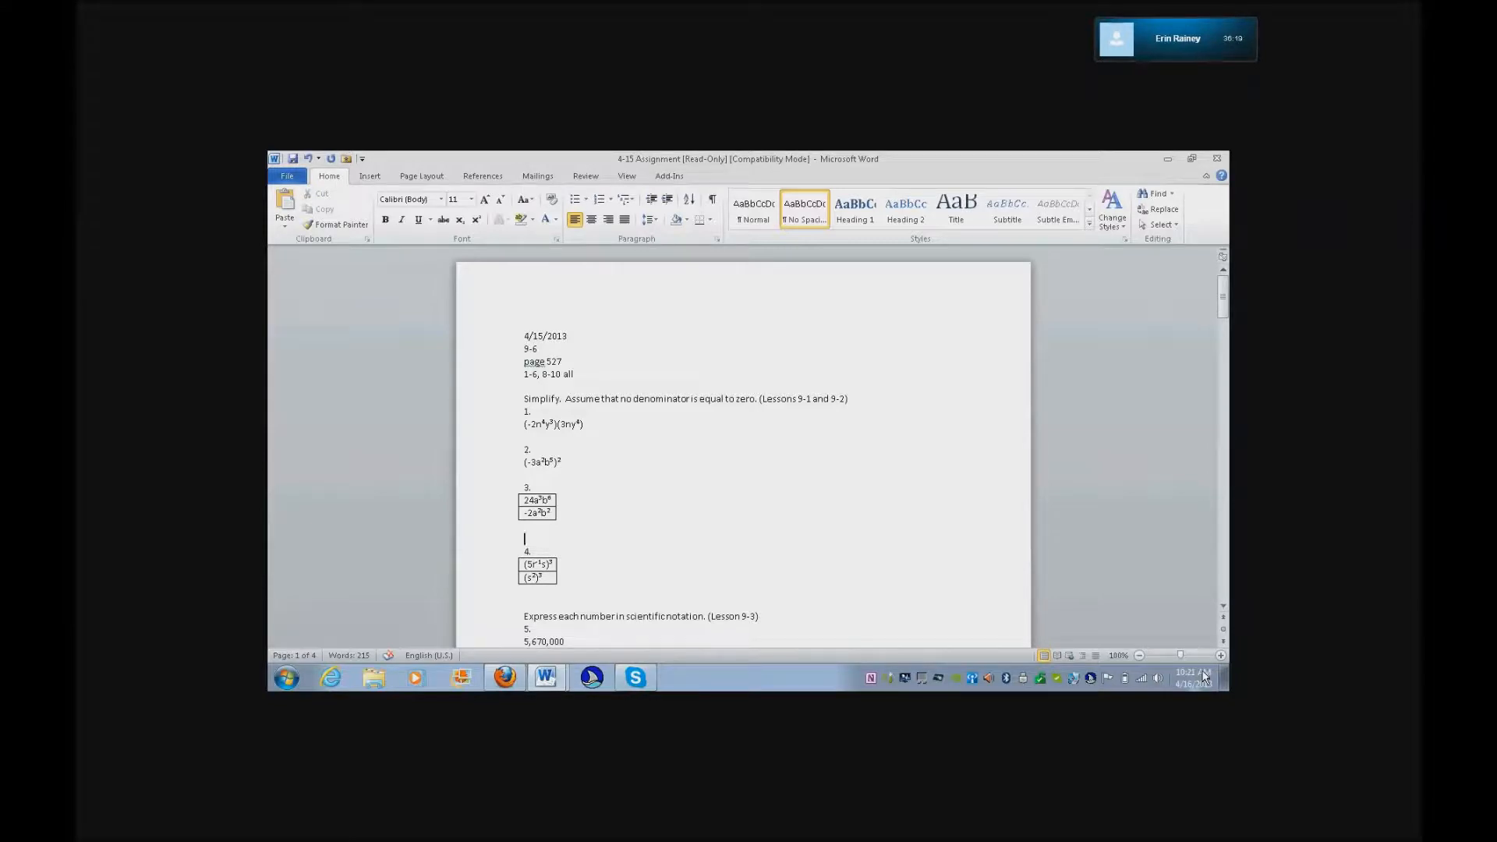
click(379, 204)
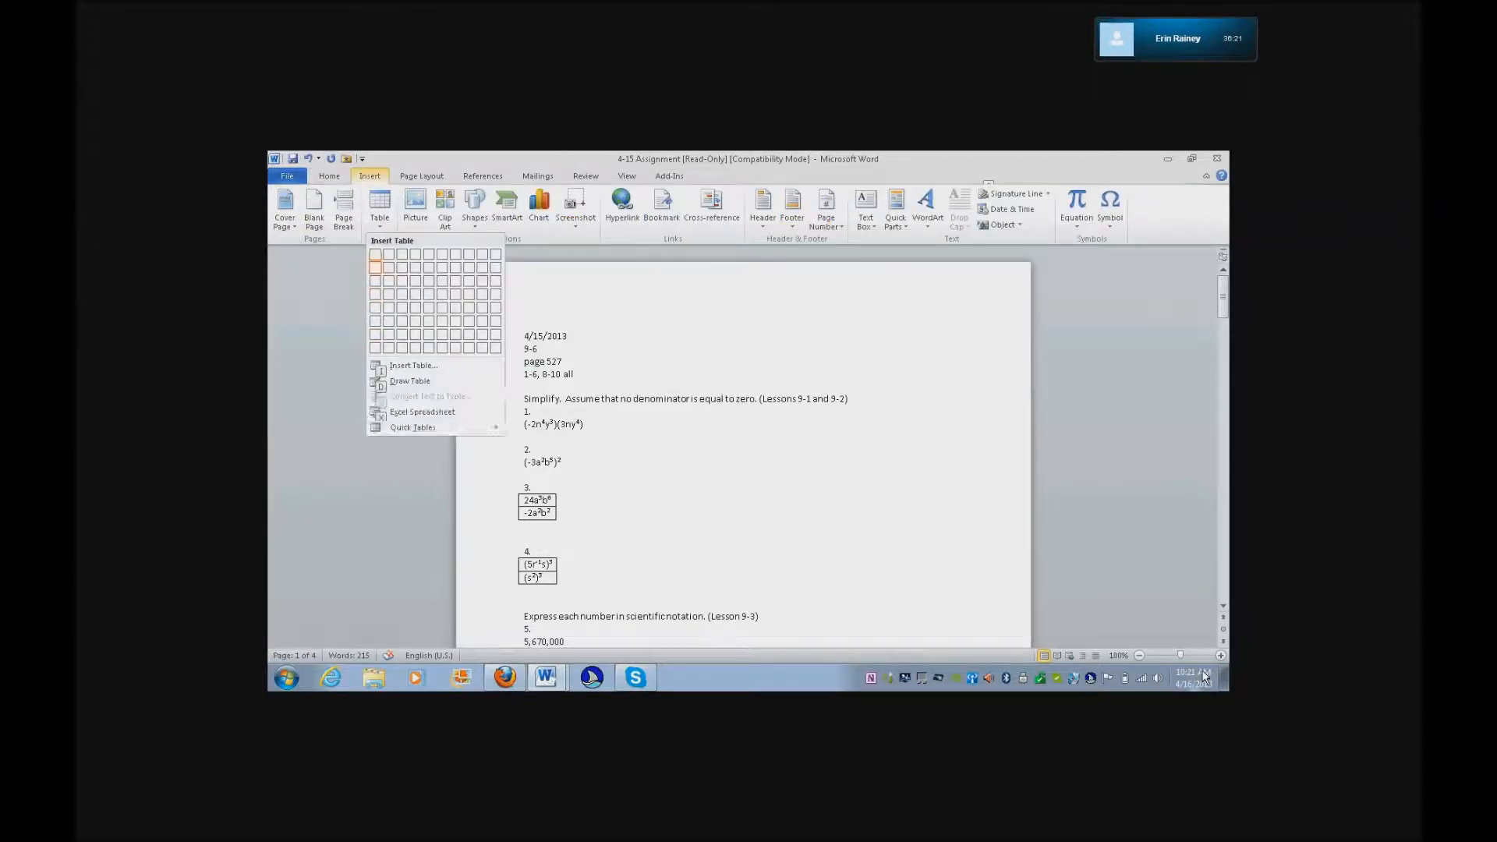
click(382, 267)
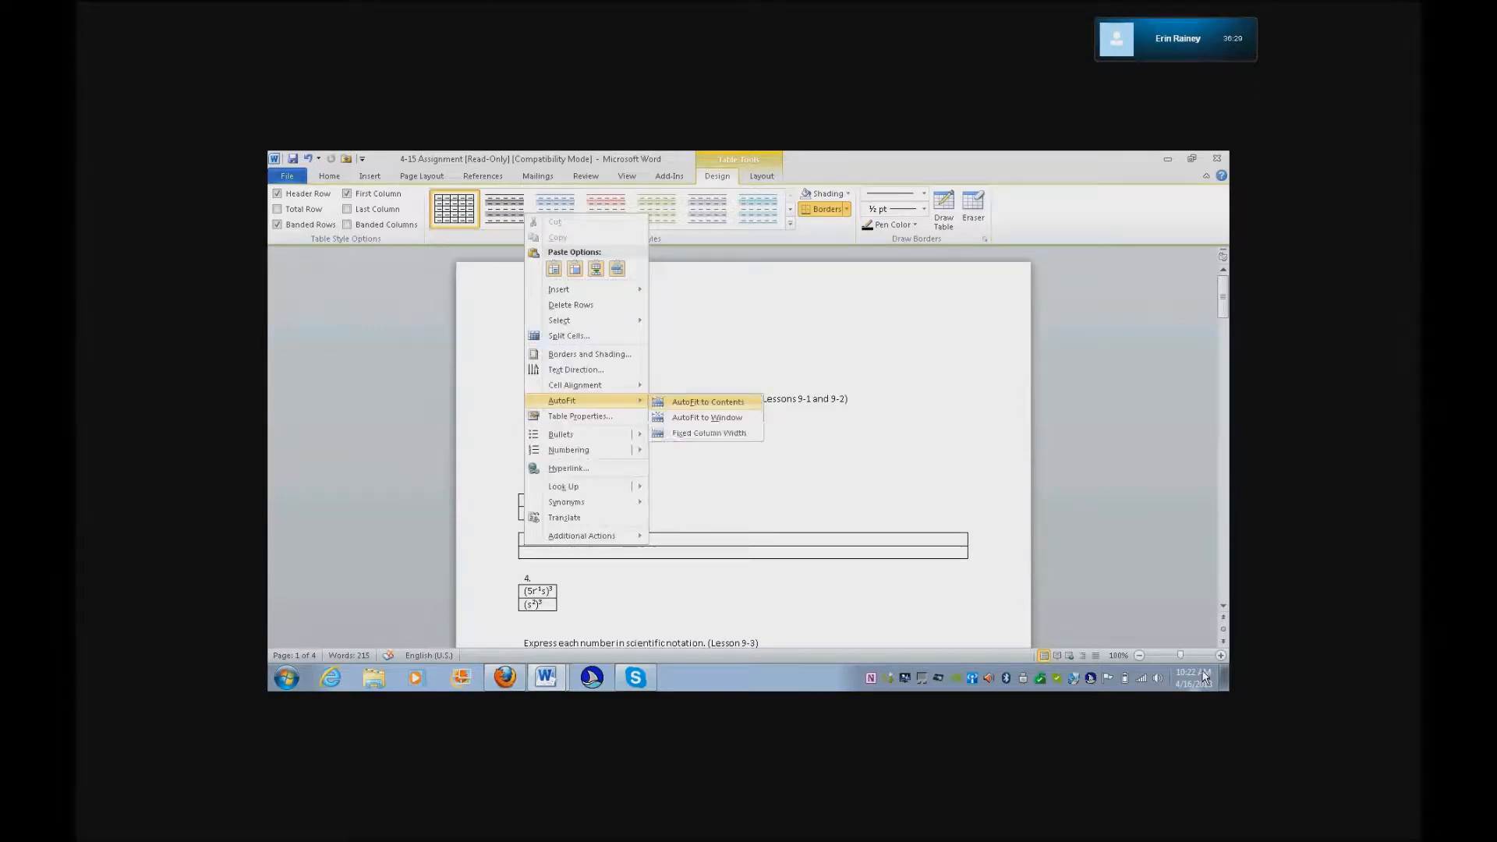
click(707, 401)
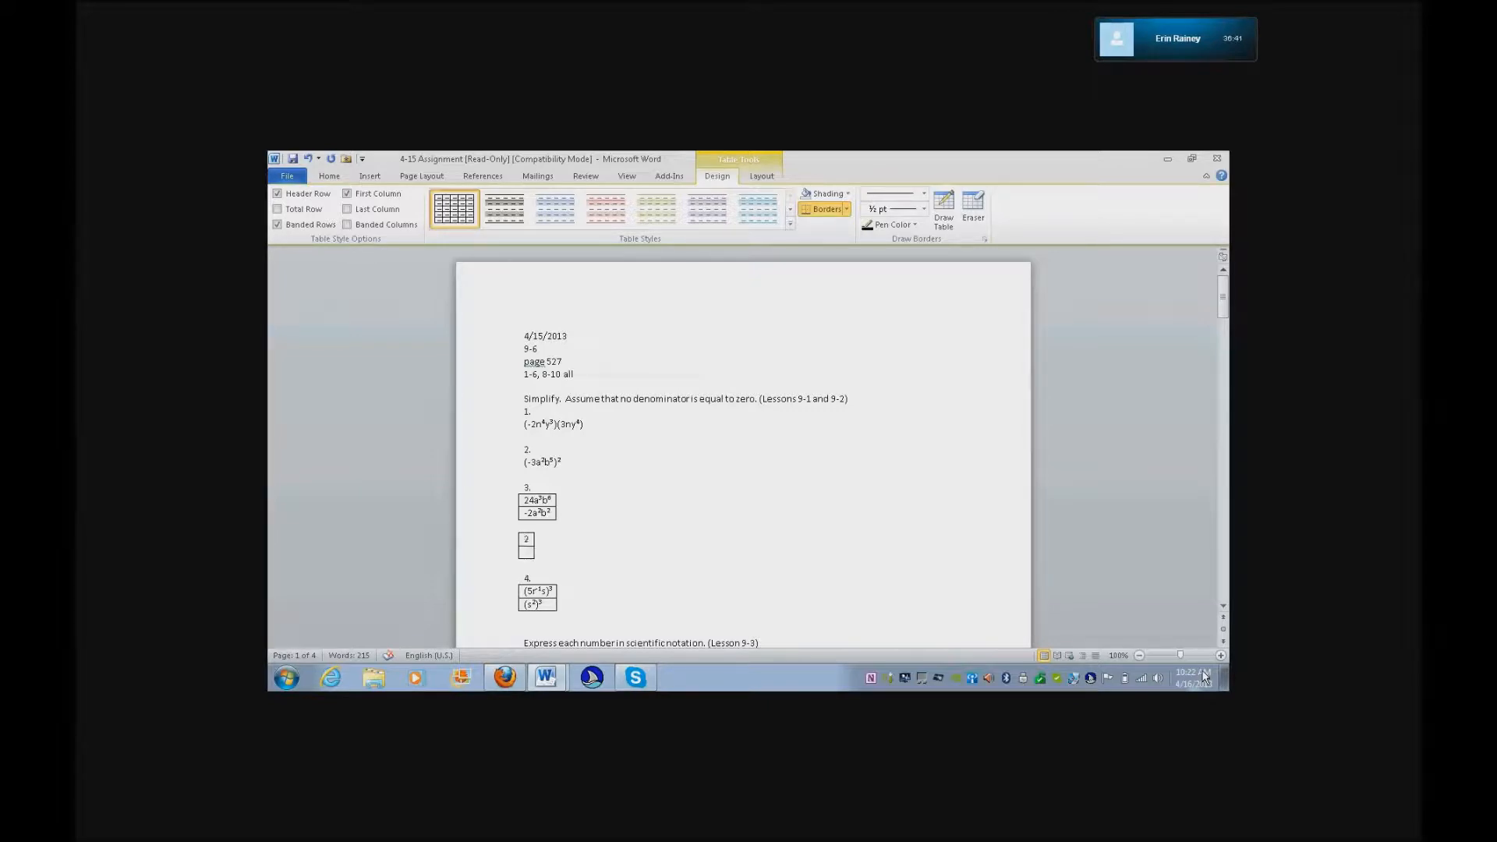
text(4a3b6)
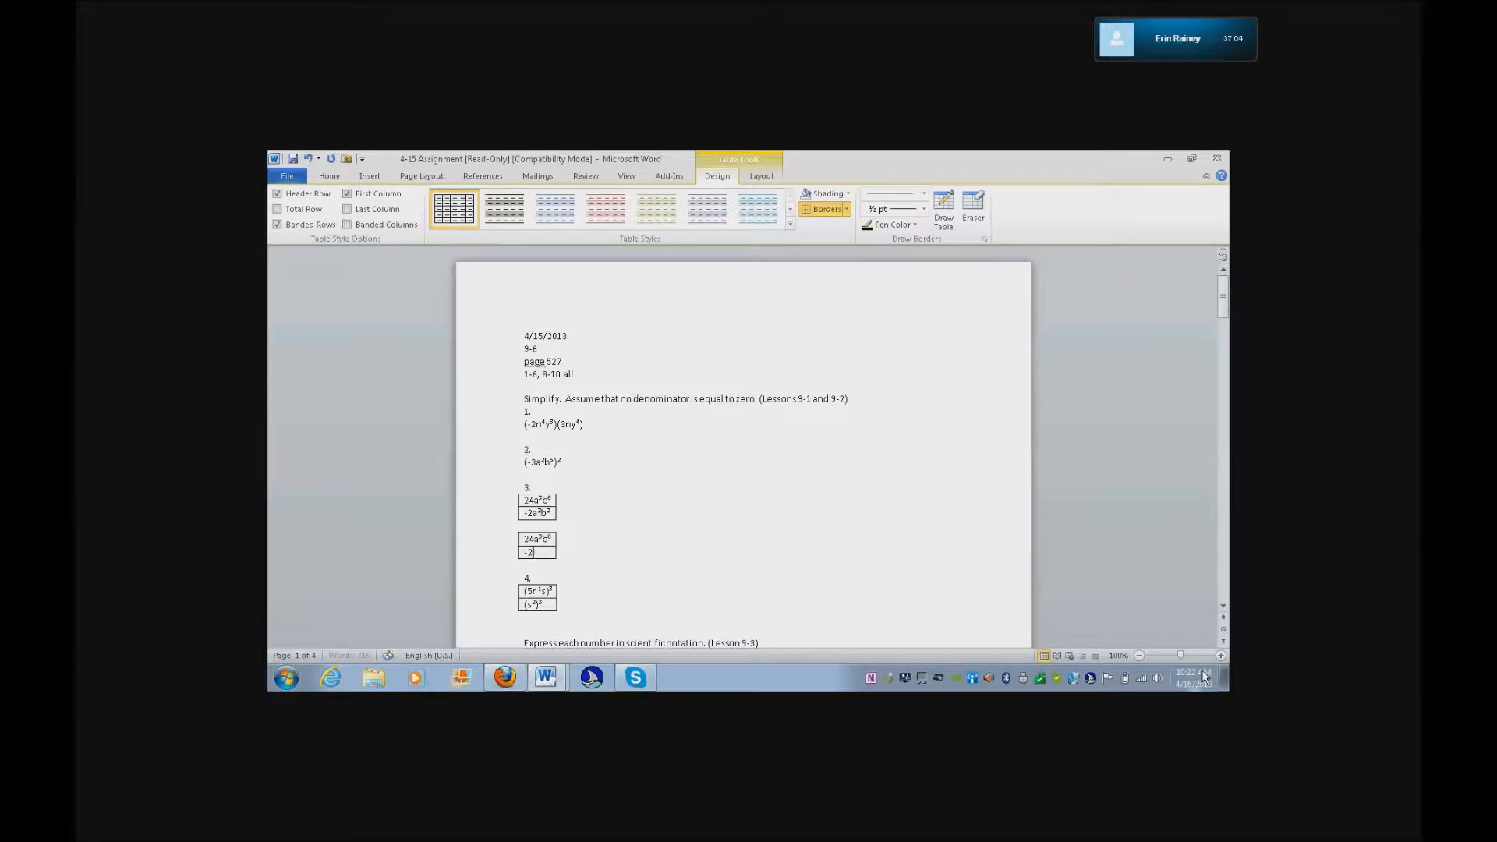
text(a2b2)
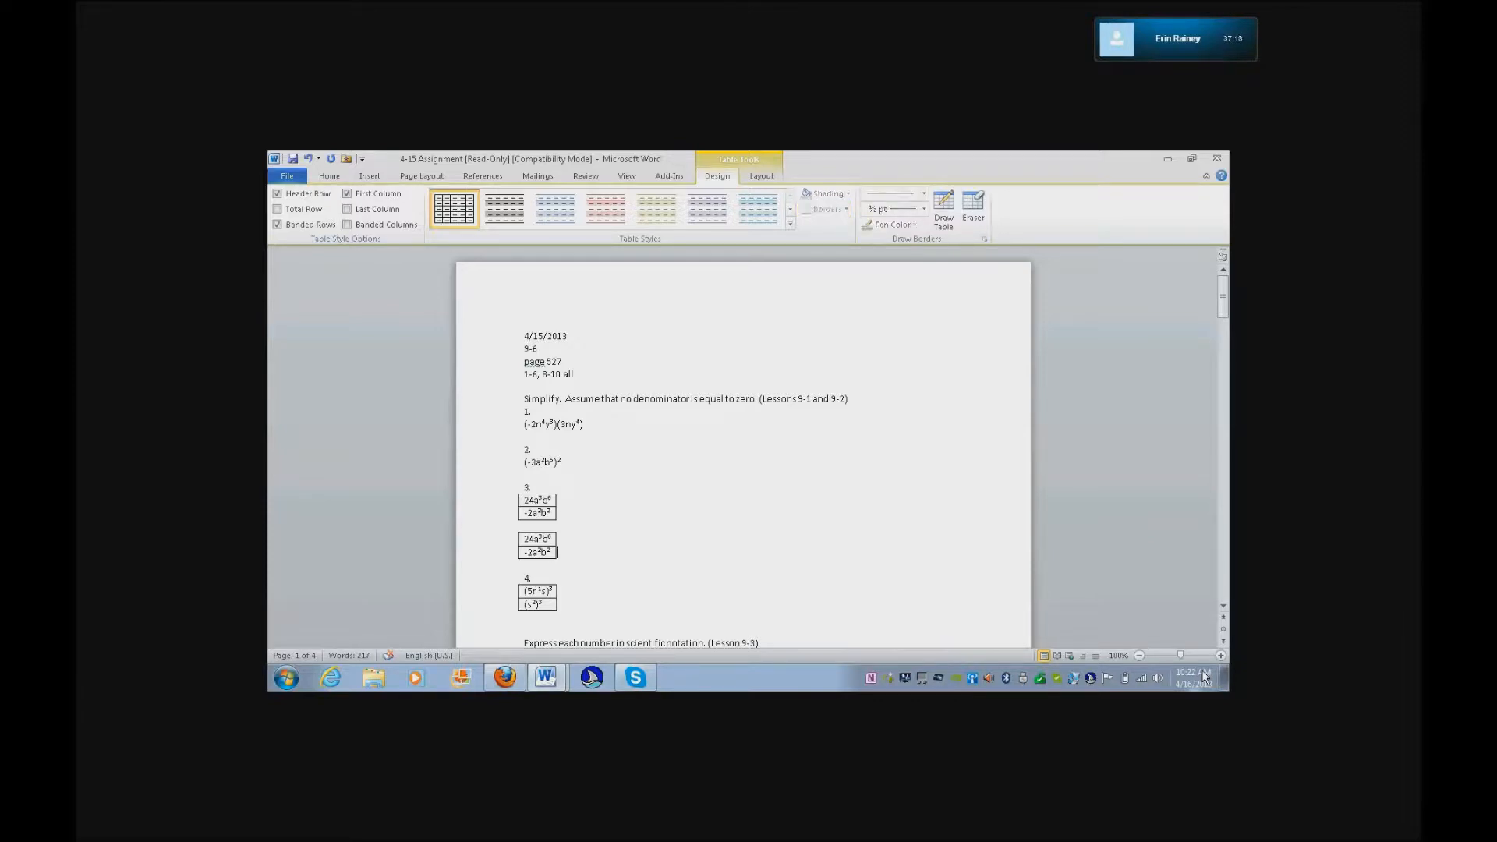
- Leave the new fraction table and make an empty line below problem 4's table
click(523, 565)
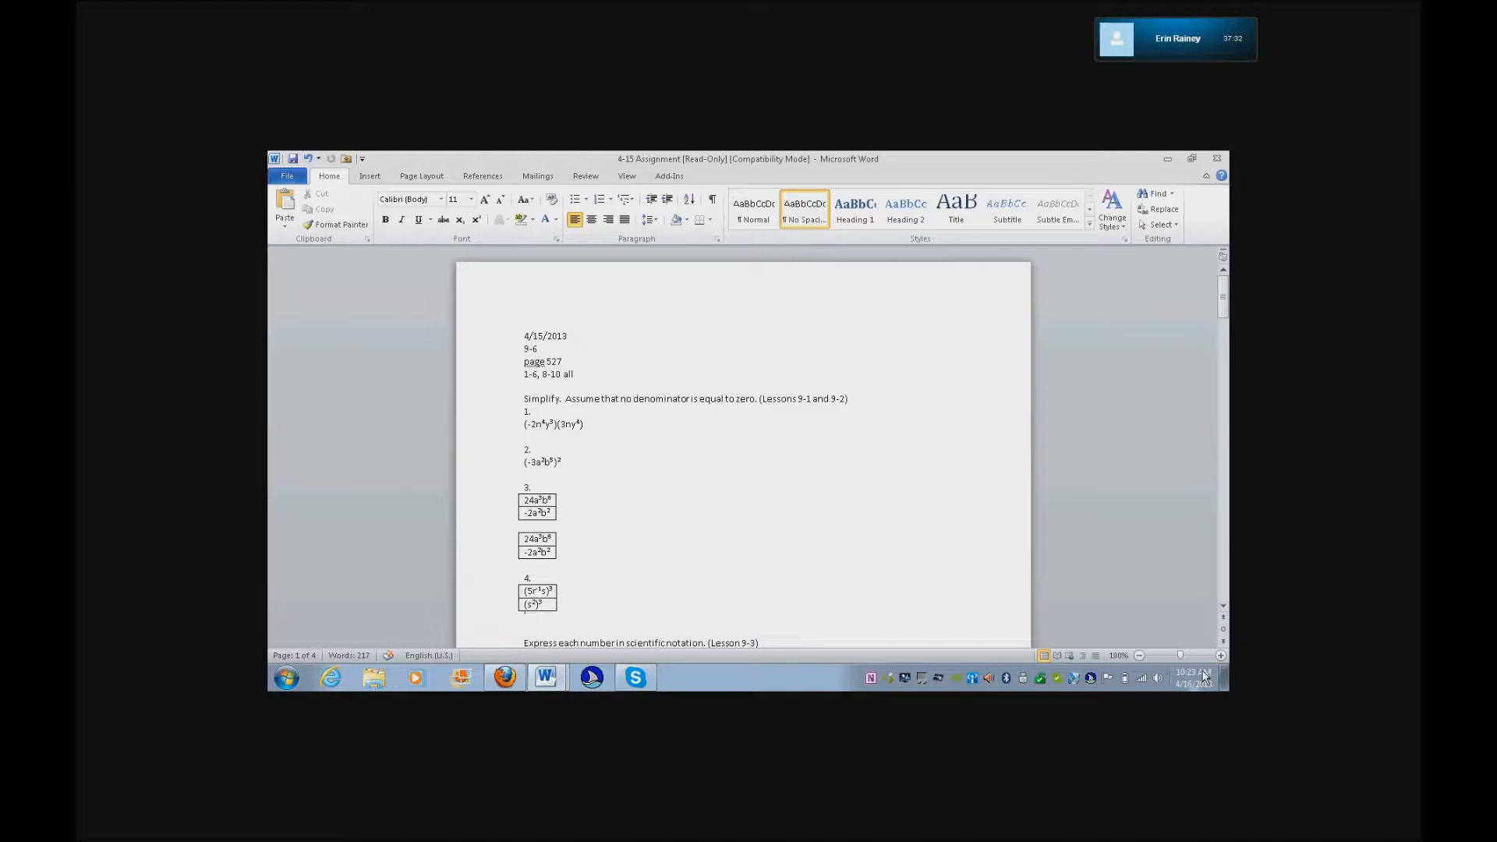
click(524, 617)
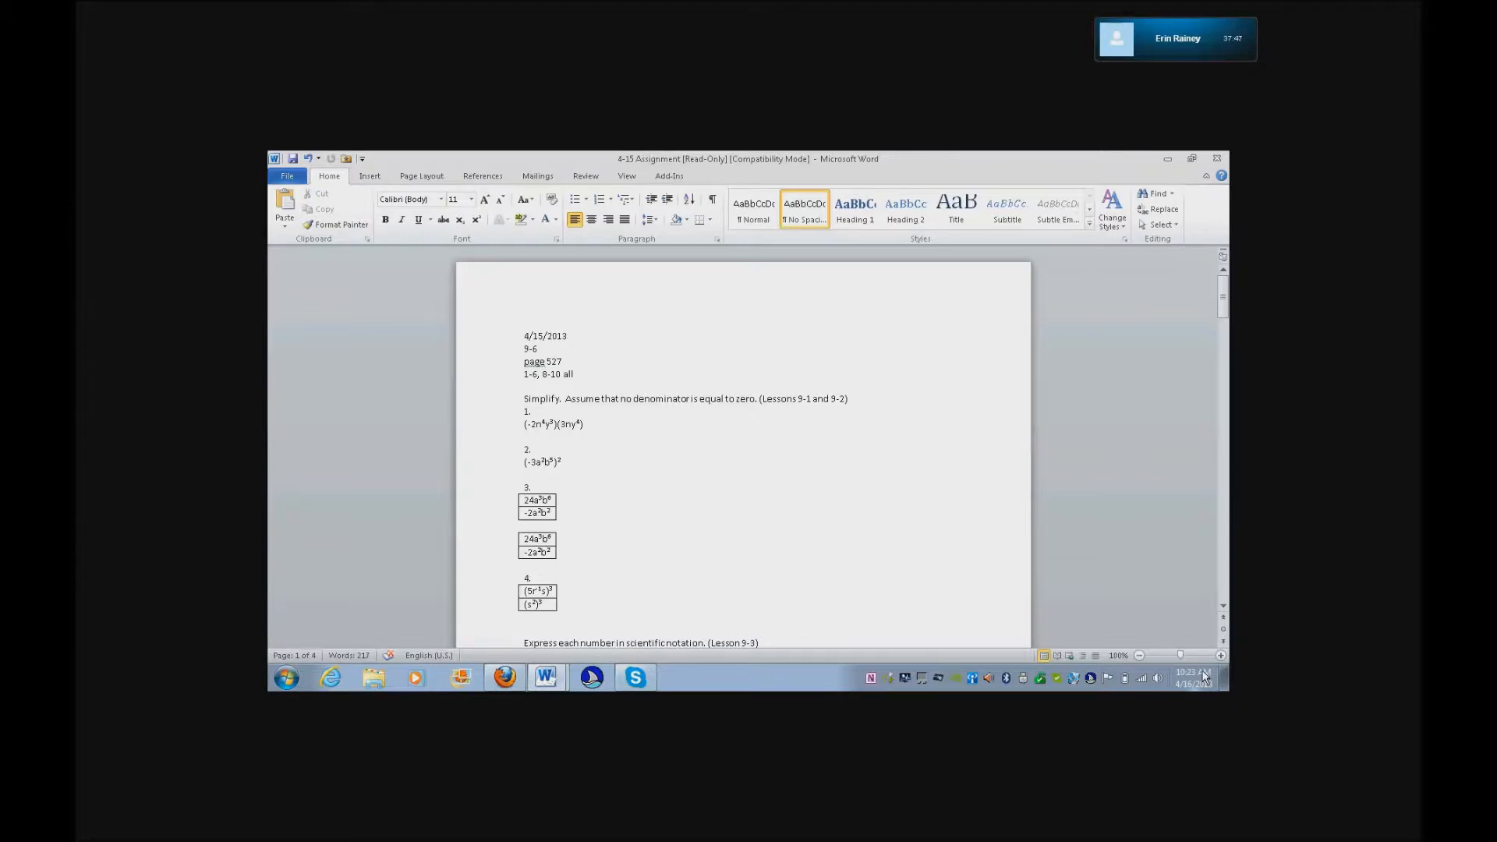
click(524, 617)
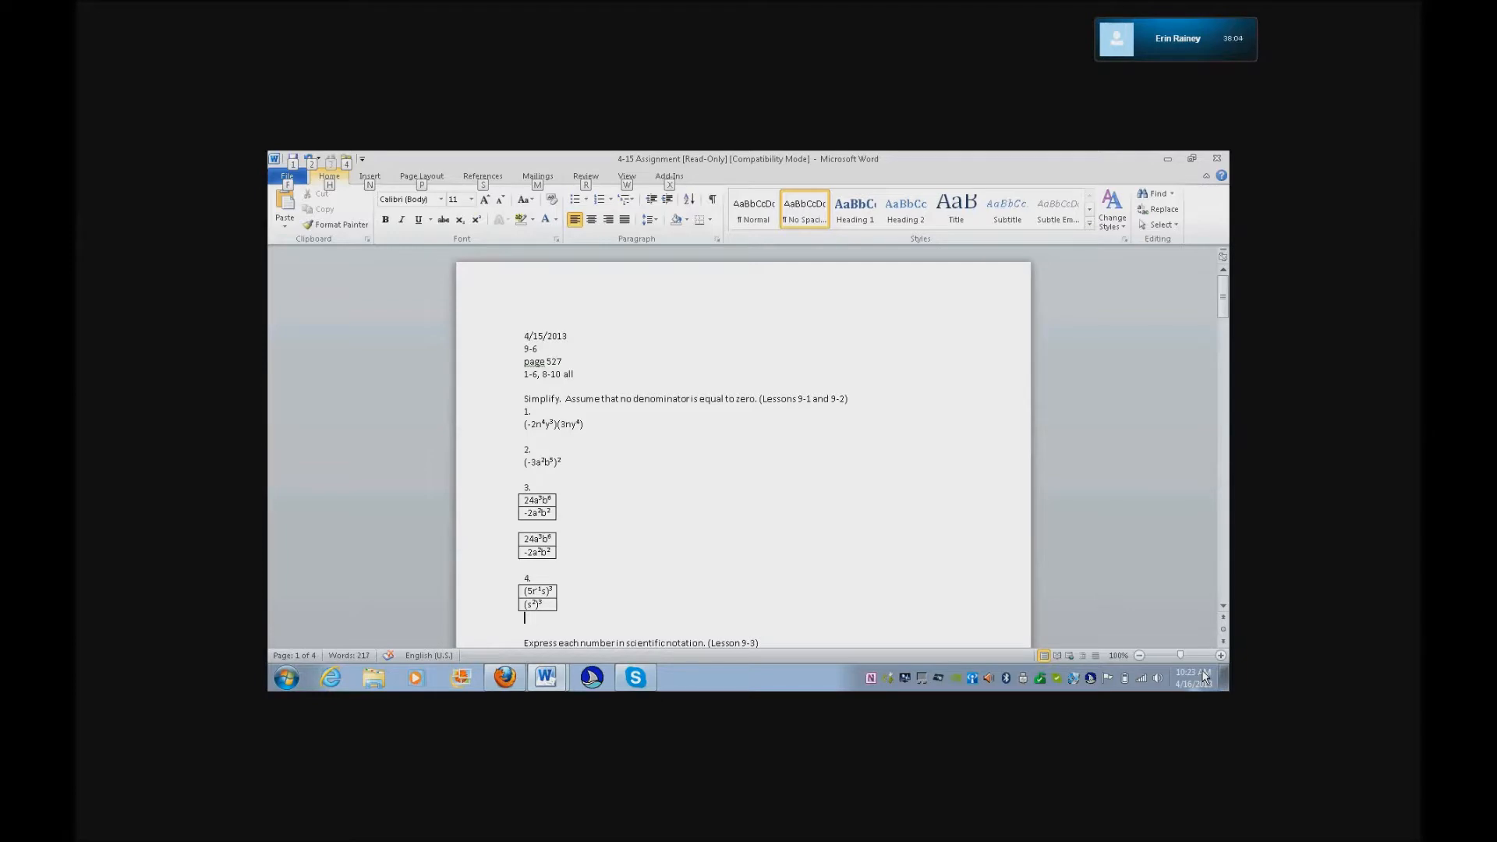
click(369, 176)
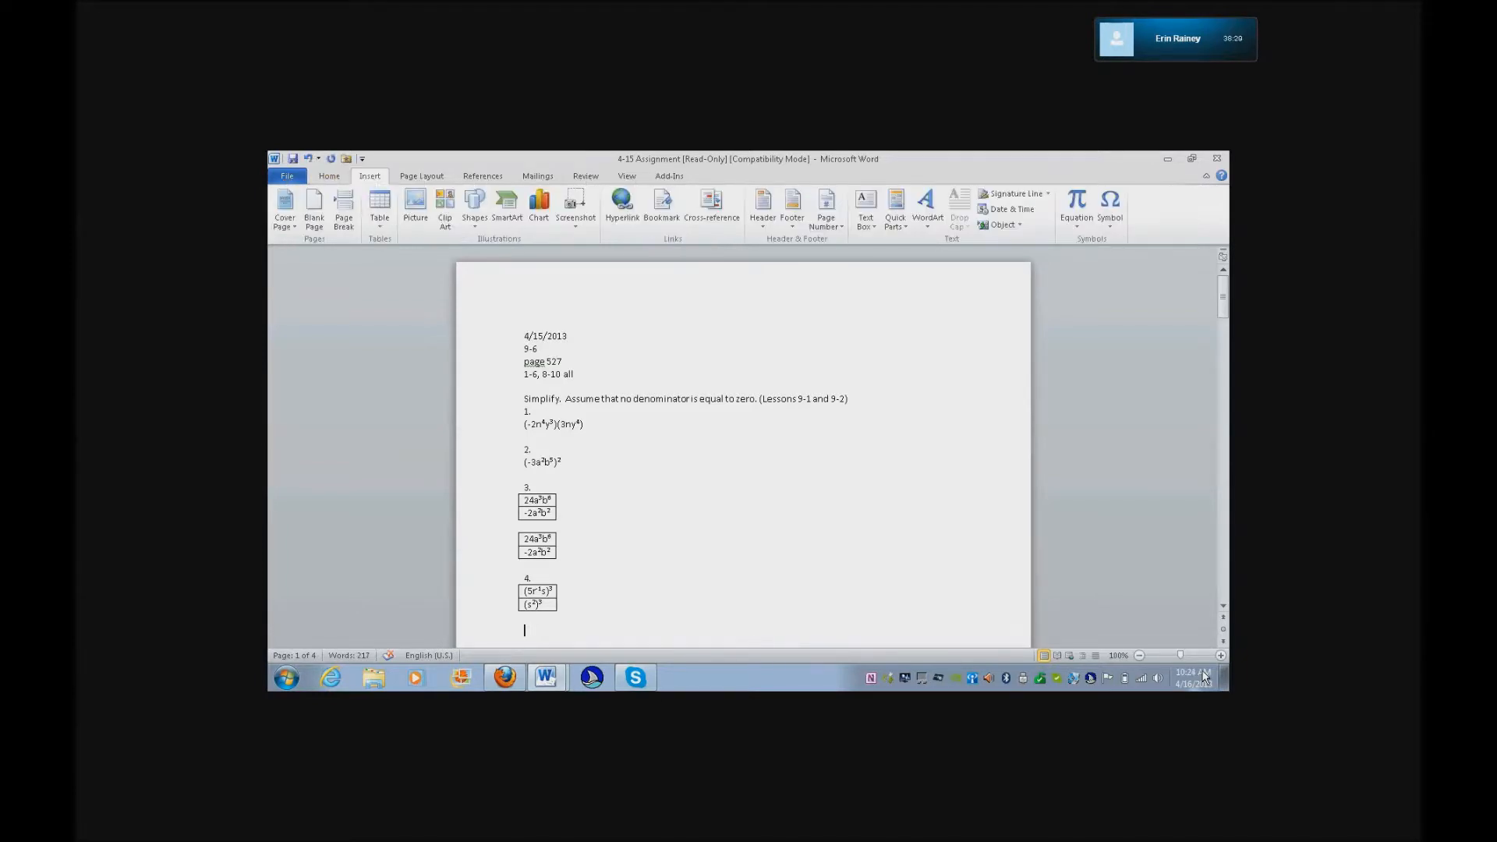
- Insert a multi-column table below problem 4 with (5r⁻¹s)³ over (s³)³, and adjust cell alignment
click(379, 203)
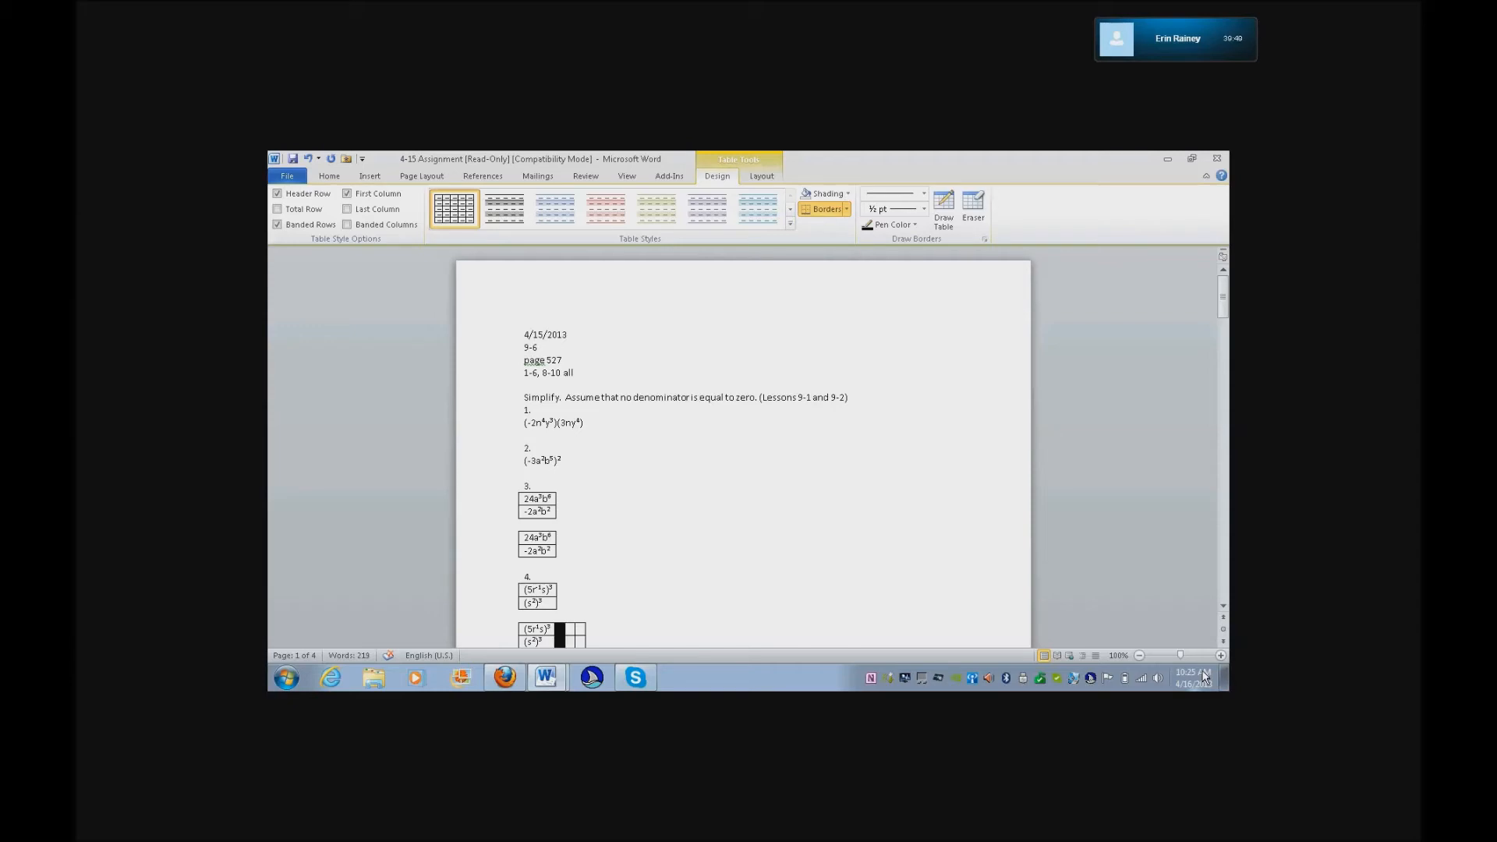
right_click(536, 543)
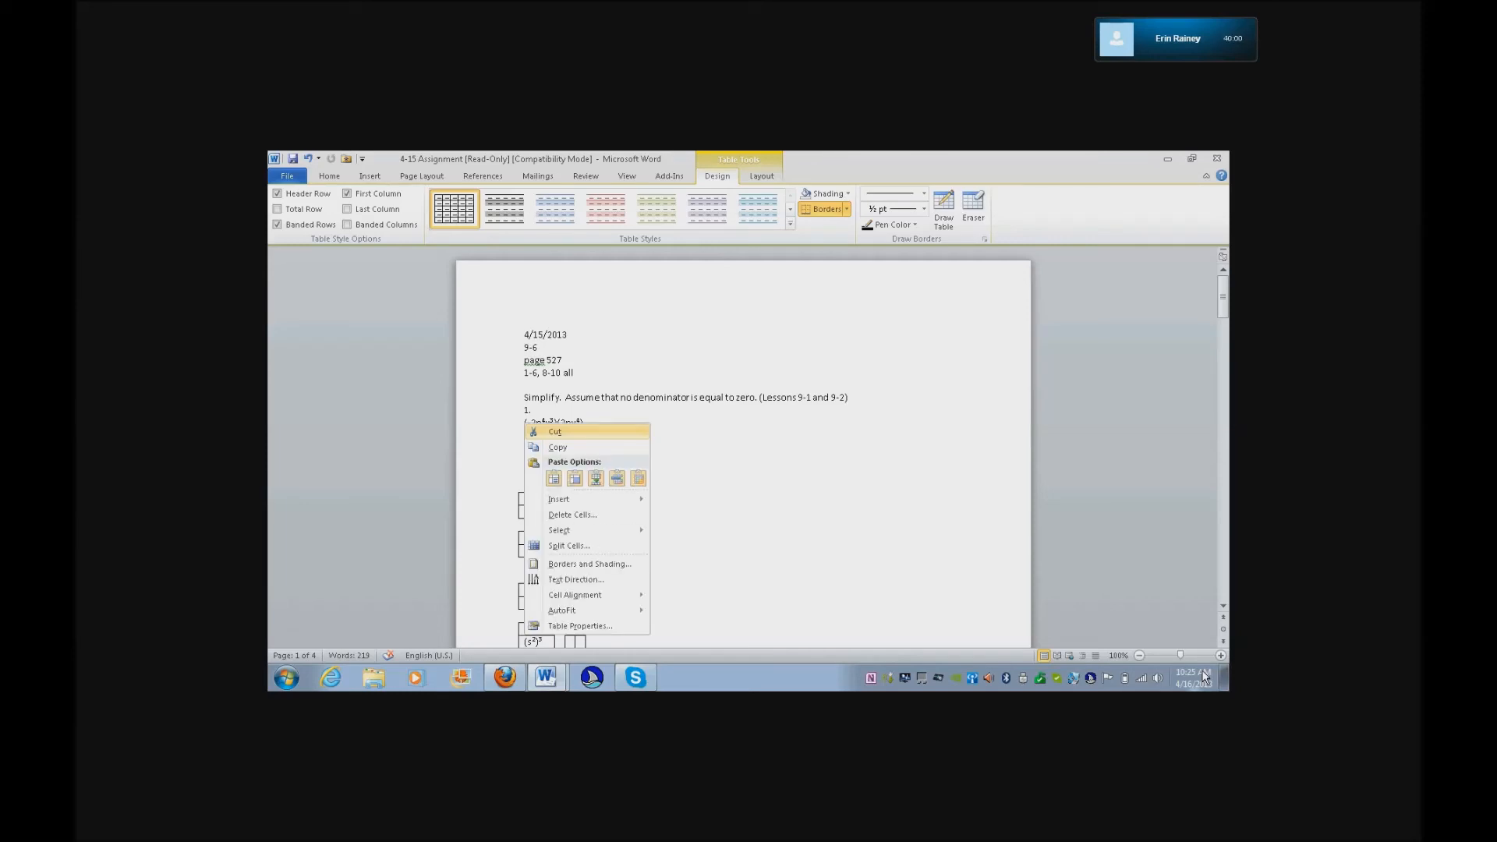
mouse_move(575, 594)
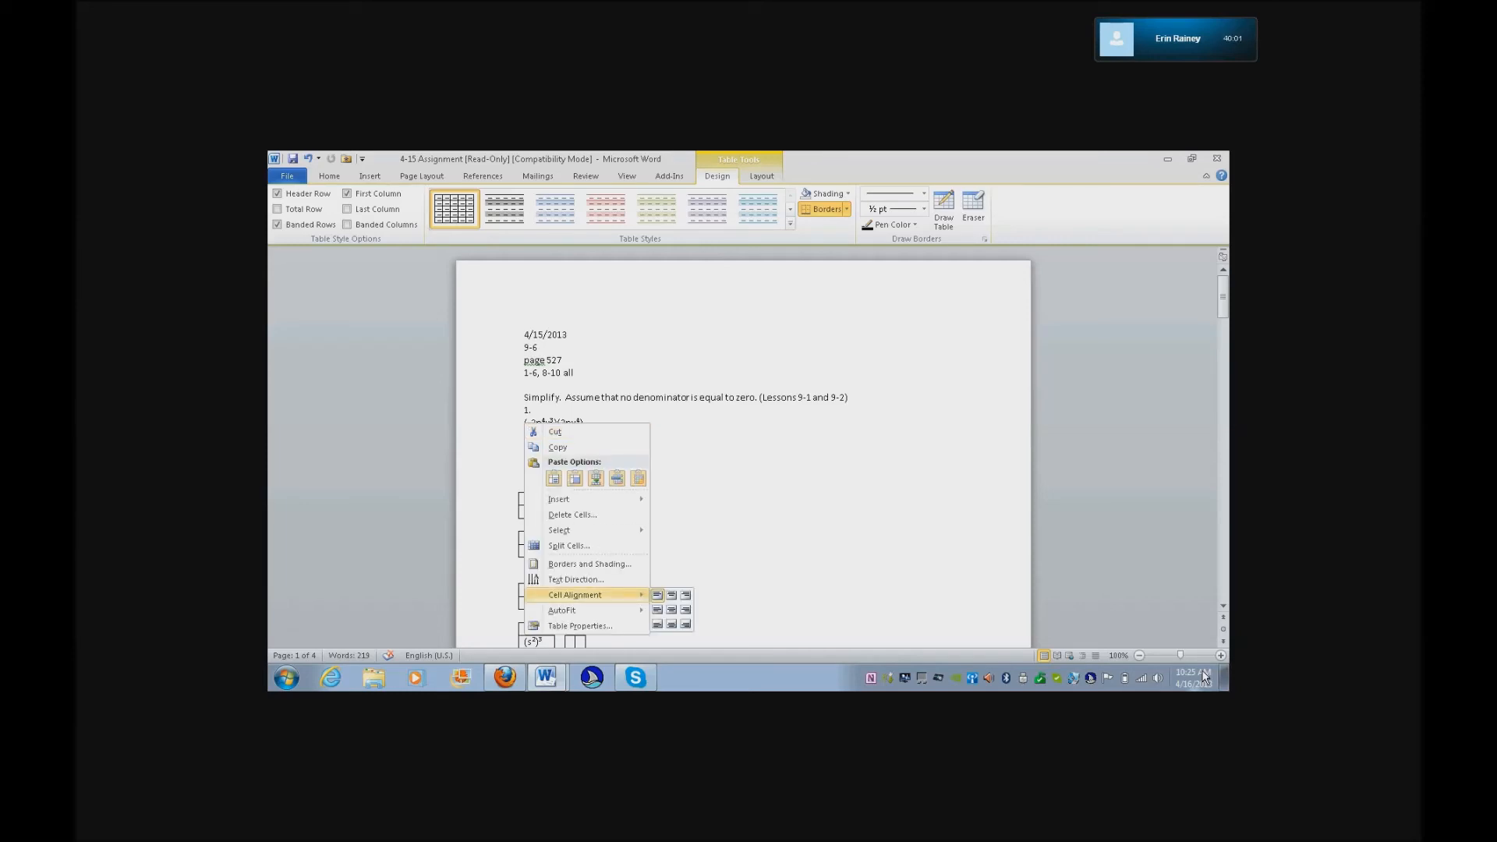